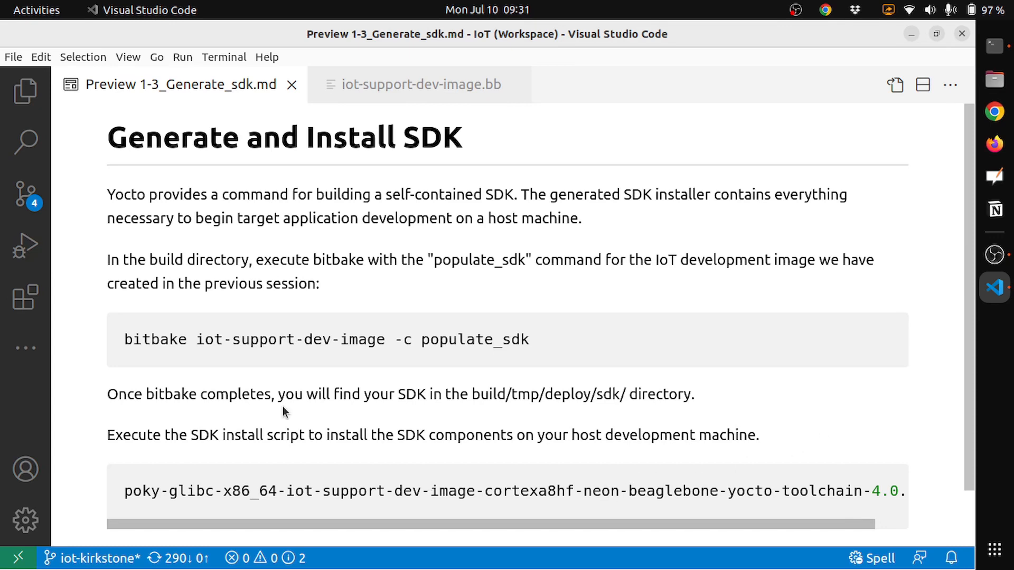
pyautogui.moveTo(569, 341)
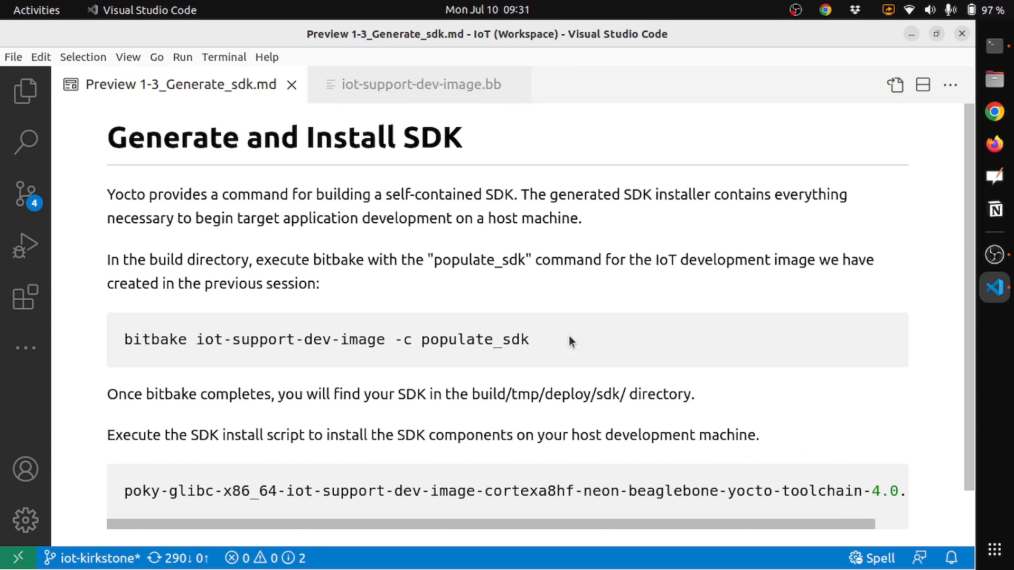
pyautogui.moveTo(244, 357)
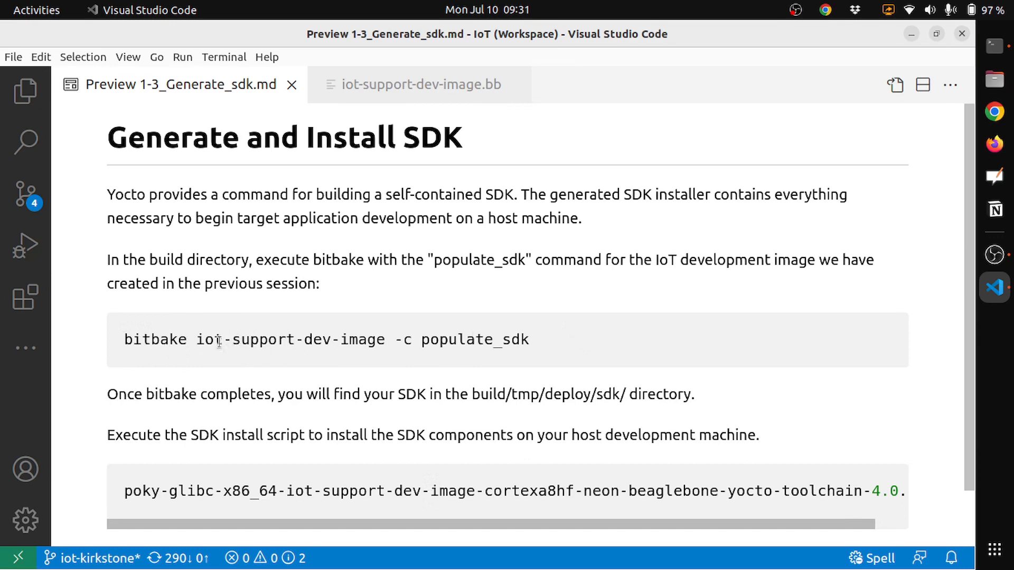
# Select the 'bitbake iot-support-dev-image -c populate_sdk' line in the SDK notes
pyautogui.moveTo(197, 340); pyautogui.dragTo(322, 340)
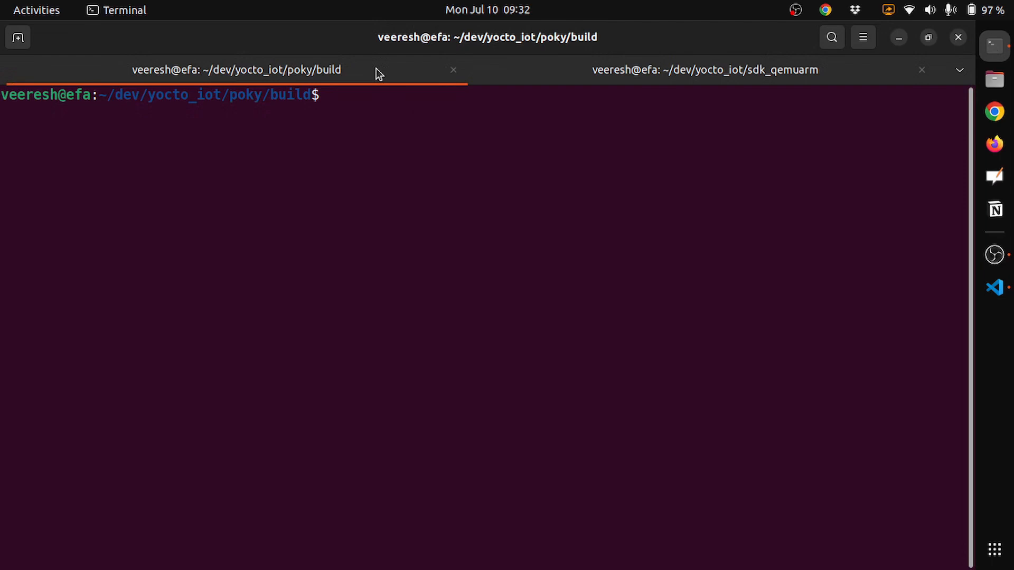
pyautogui.moveTo(357, 106)
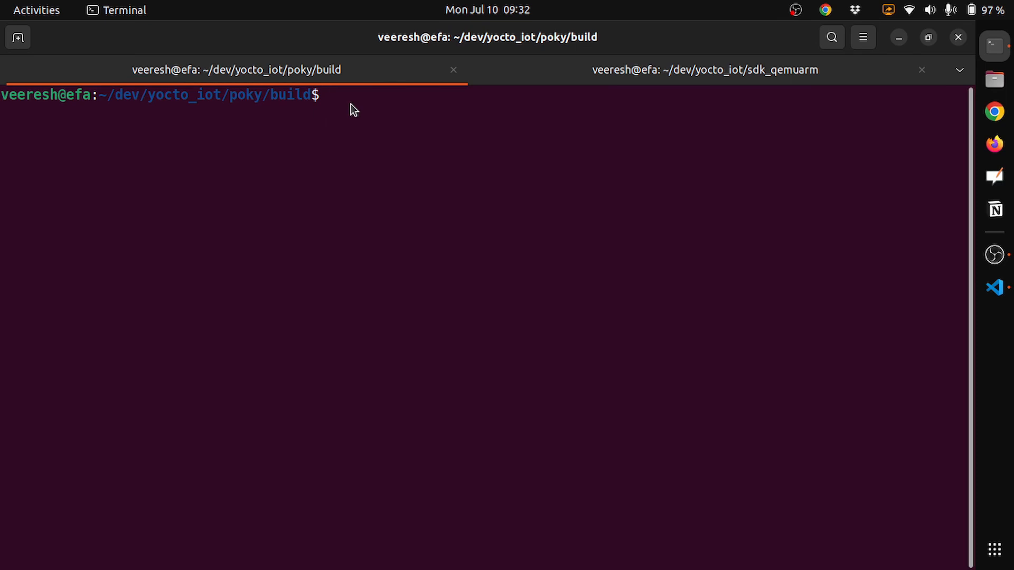
pyautogui.moveTo(401, 117)
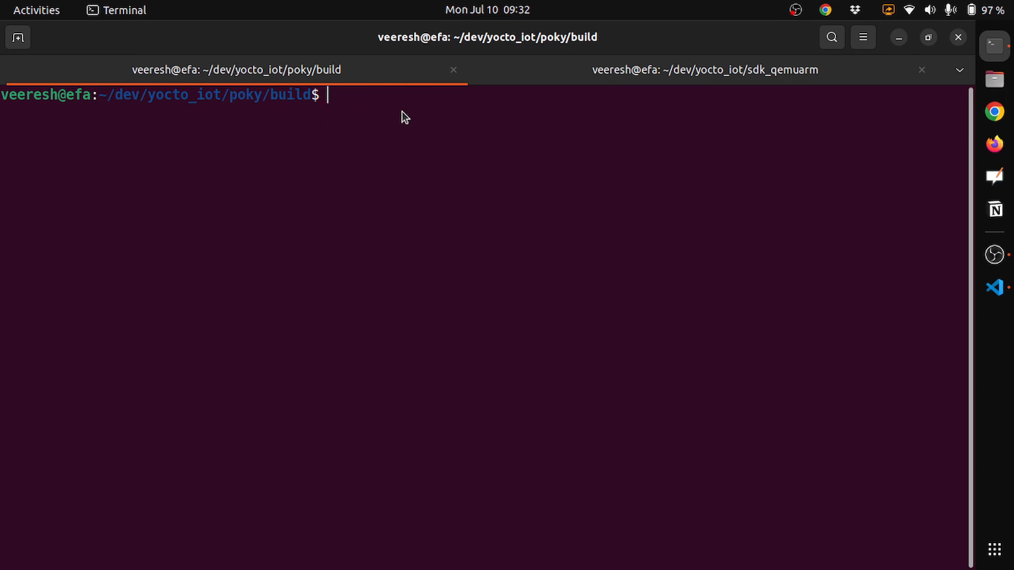
# Enter 'bitbake iot-support-dev-image -c populate_sdk' at the build directory prompt without running it
pyautogui.write('bit')
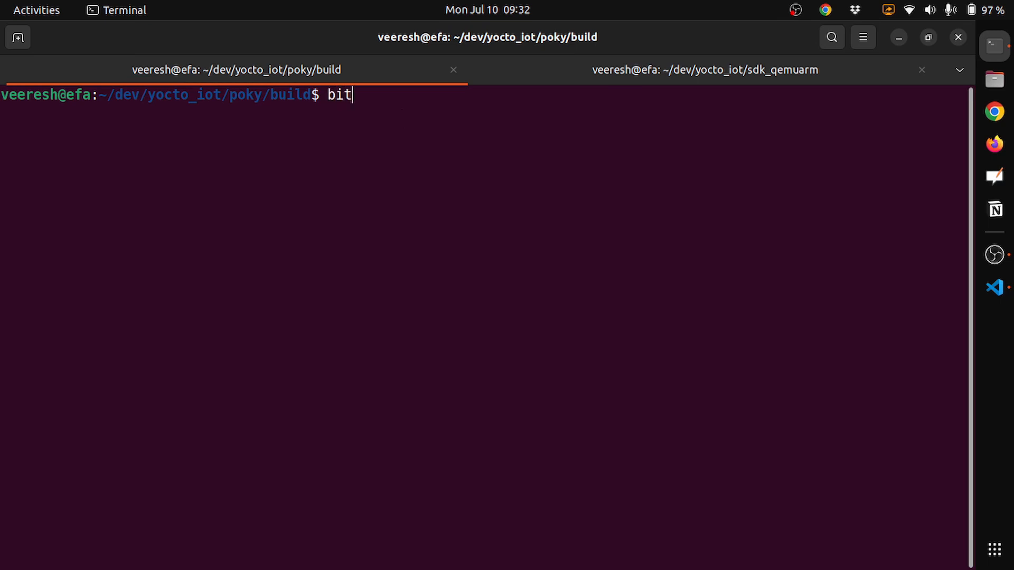
pyautogui.write('bake')
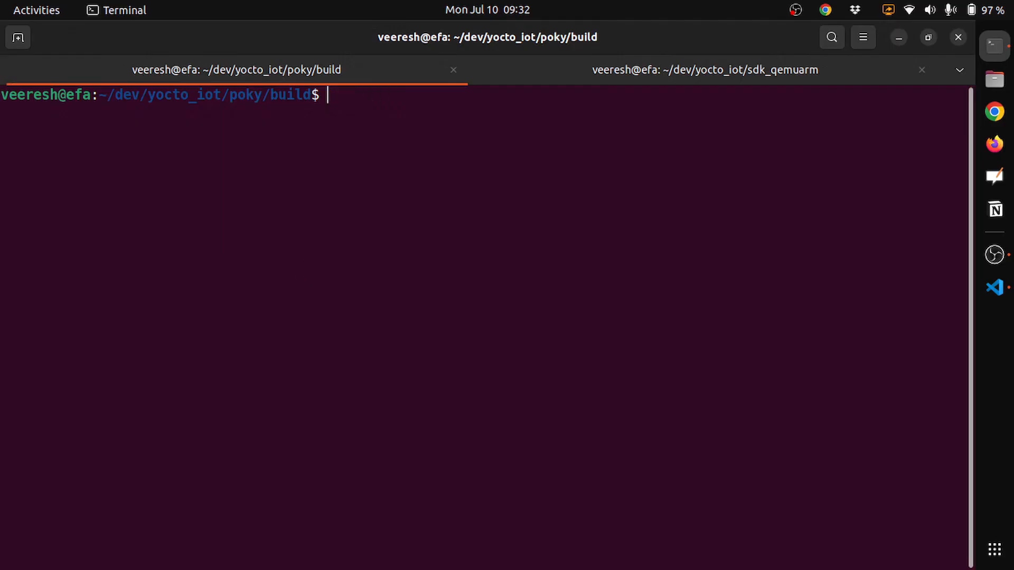
pyautogui.moveTo(338, 316)
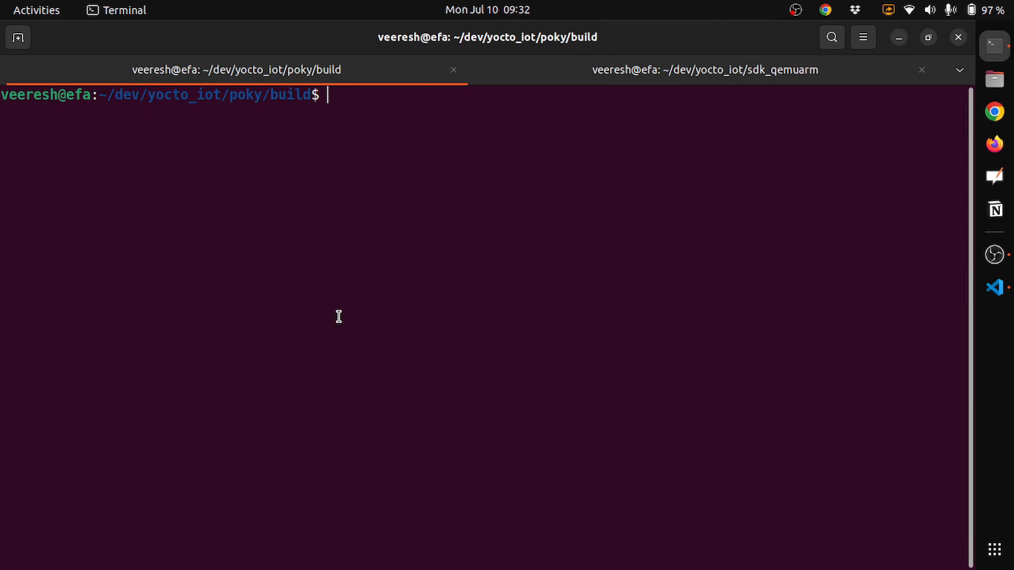
pyautogui.write('bitbake iot-support-dev-image -c populate_sdk')
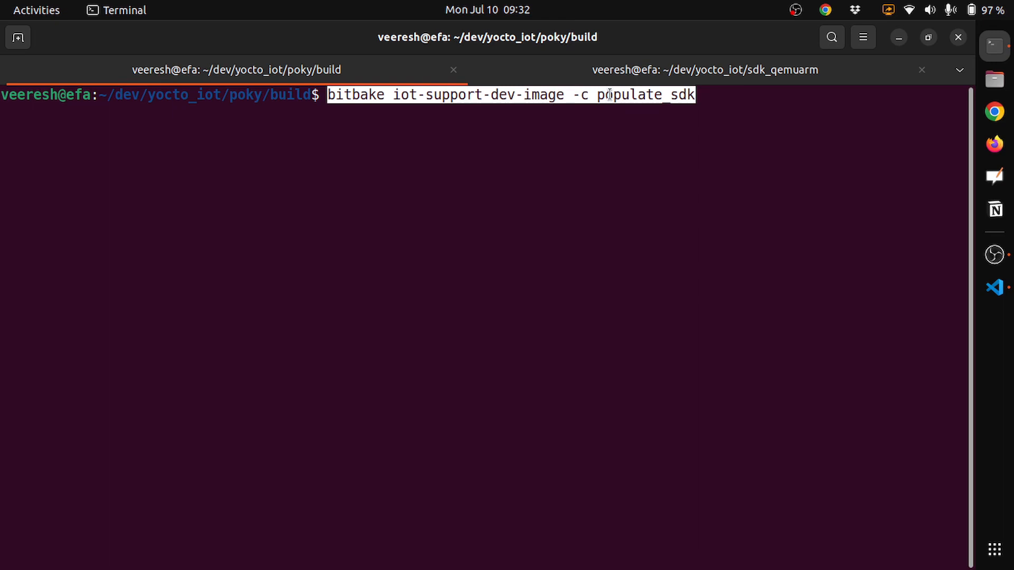
pyautogui.moveTo(606, 139)
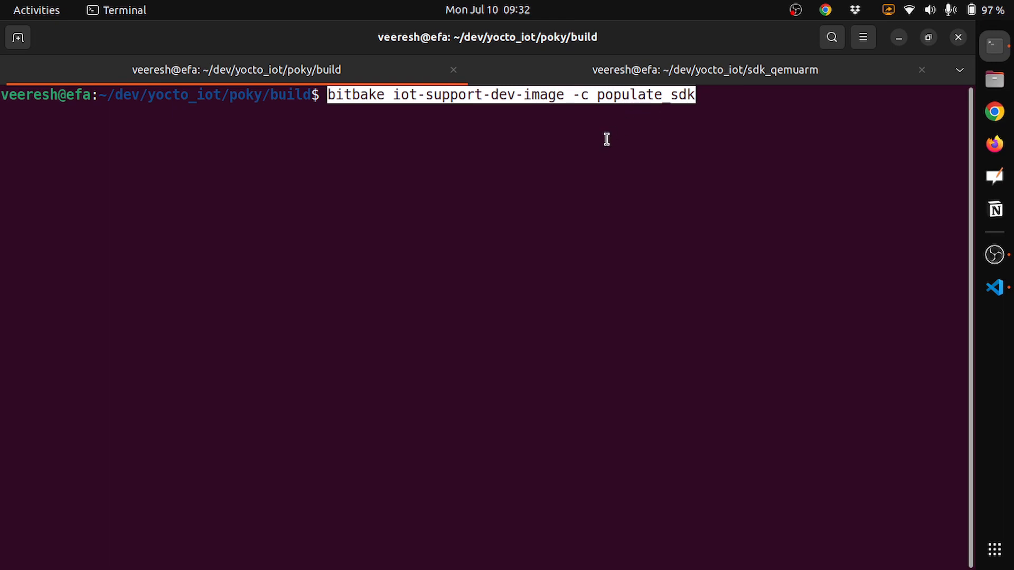
pyautogui.moveTo(994, 287)
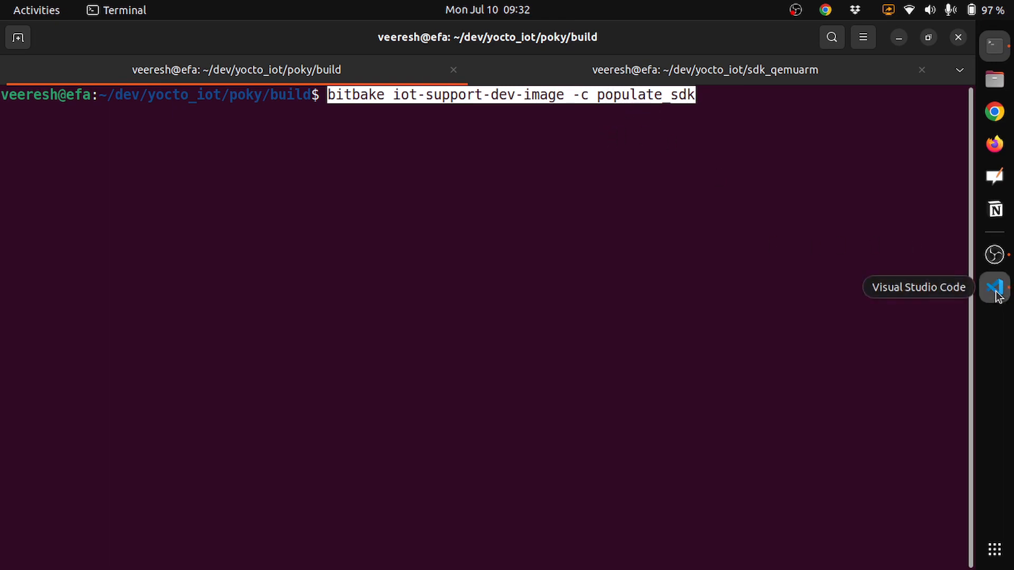
# Bring VS Code forward, show the Explorer file tree and scroll through it
pyautogui.click(994, 288)
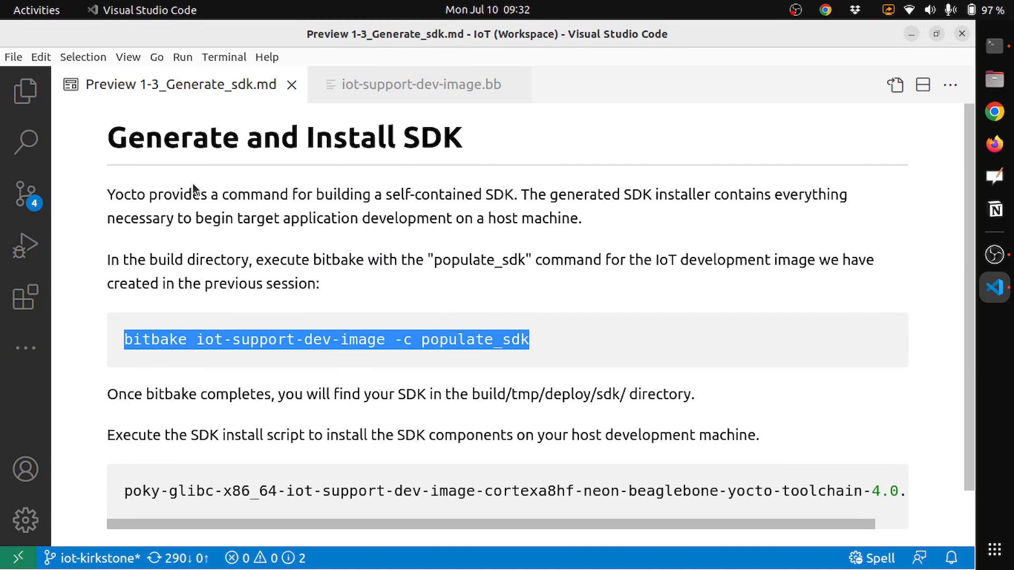
pyautogui.click(25, 92)
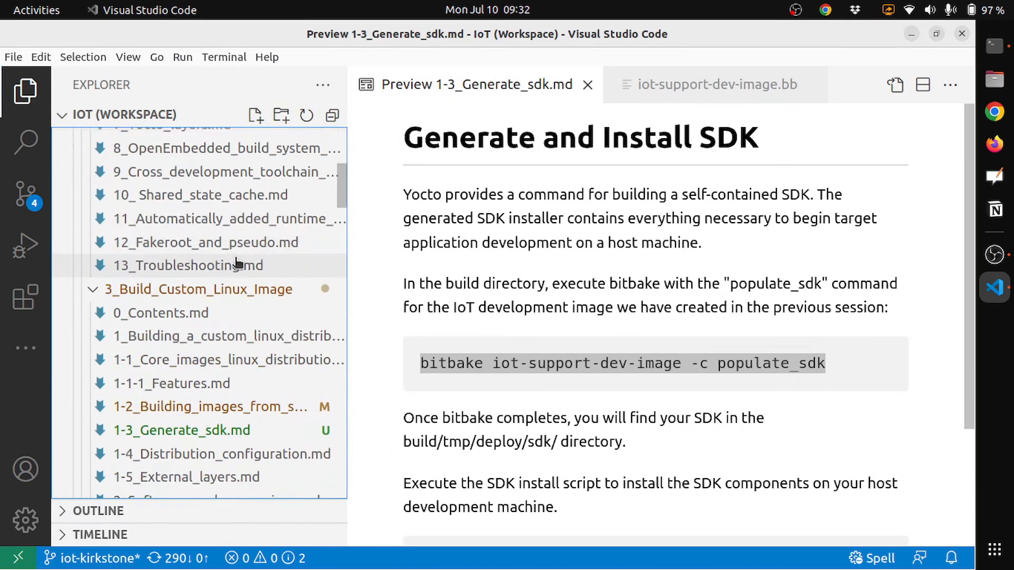
pyautogui.scroll(-3)
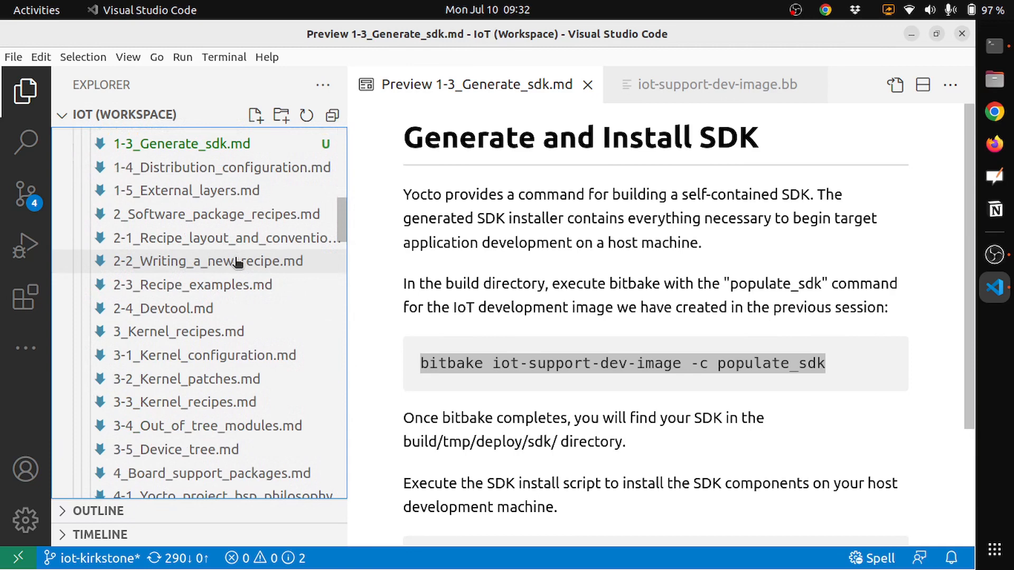
pyautogui.scroll(-3)
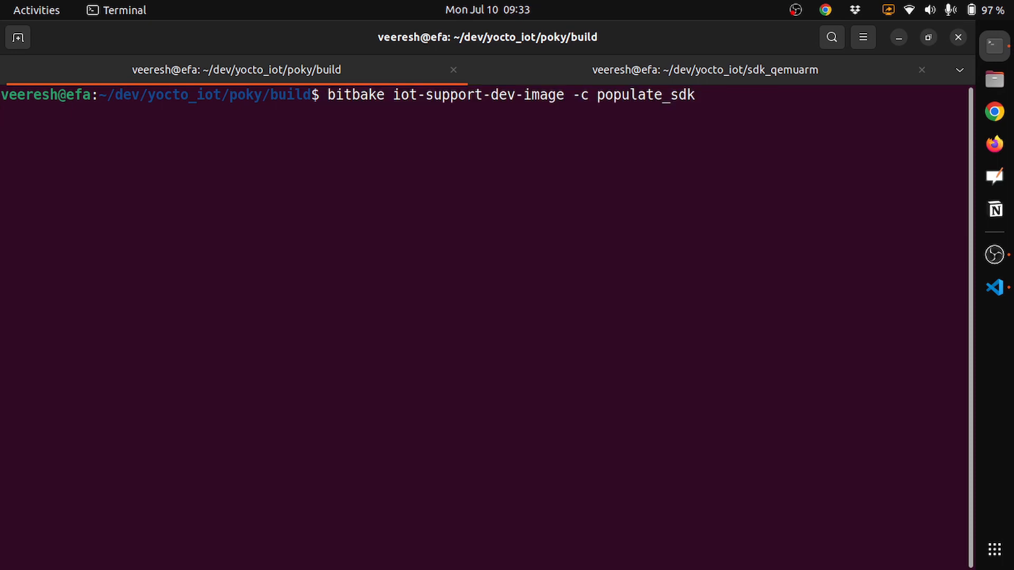
# Run the populate_sdk build for iot-support-dev-image
pyautogui.press('Return')
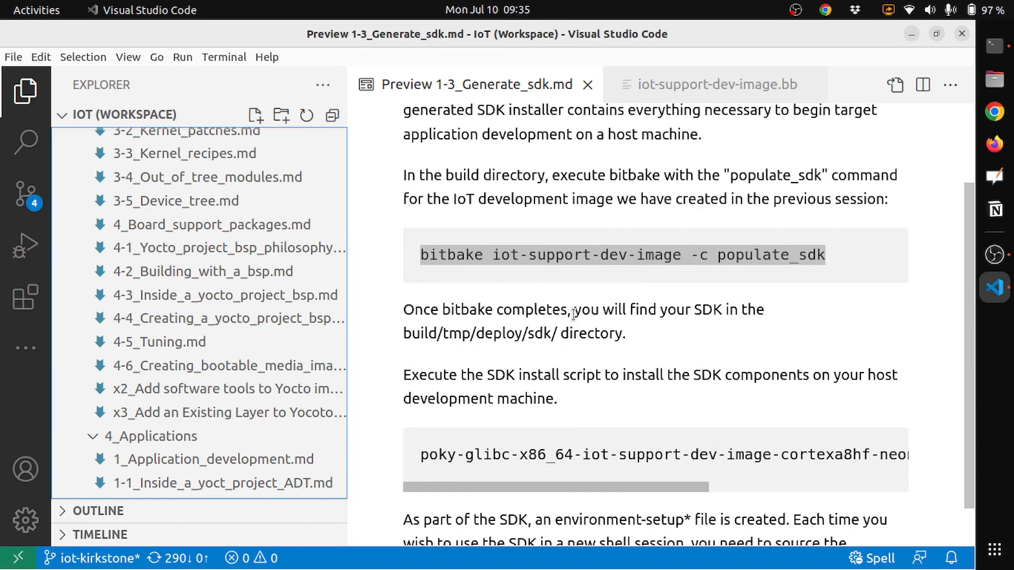
pyautogui.moveTo(538, 335)
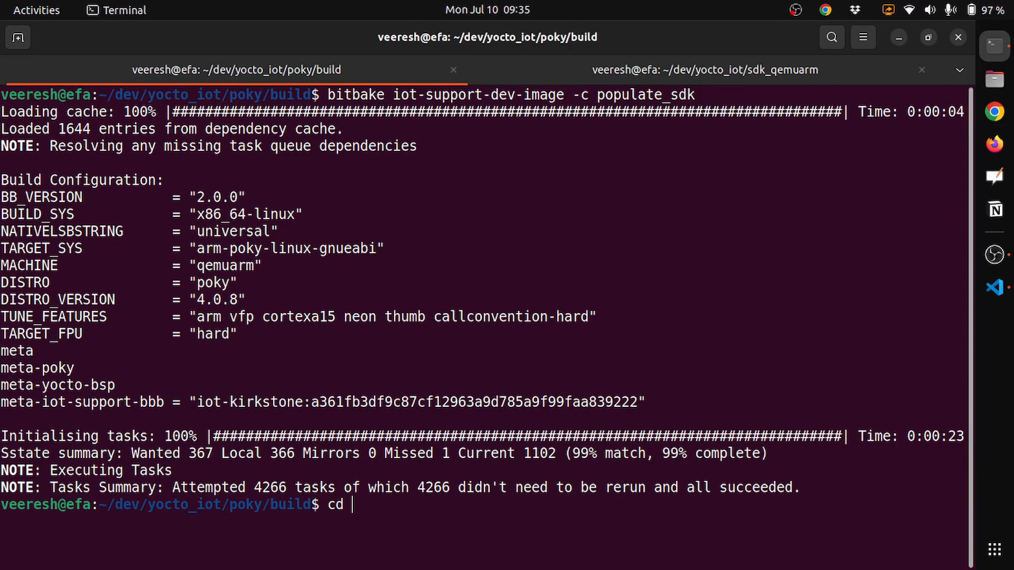
# Change to tmp/deploy/sdk, list it, and select 'qemuarm' in the installer name
pyautogui.write('tmp/deploy/sdk/')
pyautogui.write('ls')
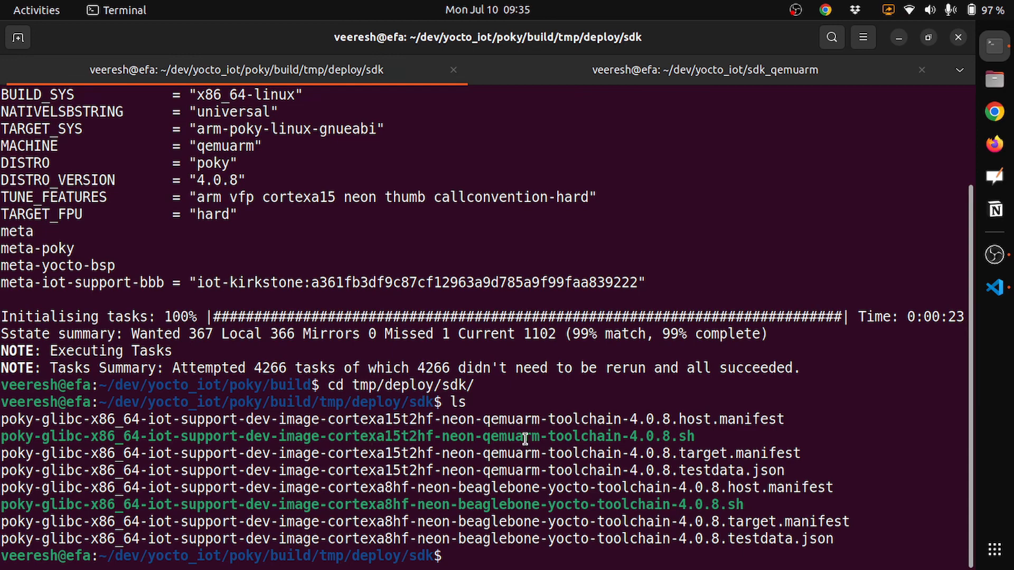
pyautogui.moveTo(380, 510)
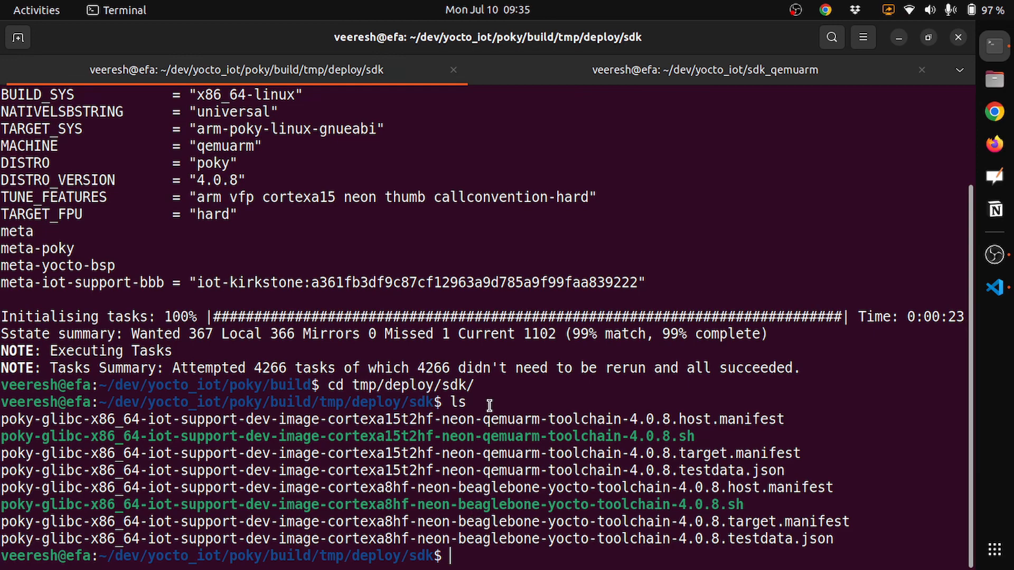
pyautogui.moveTo(485, 437)
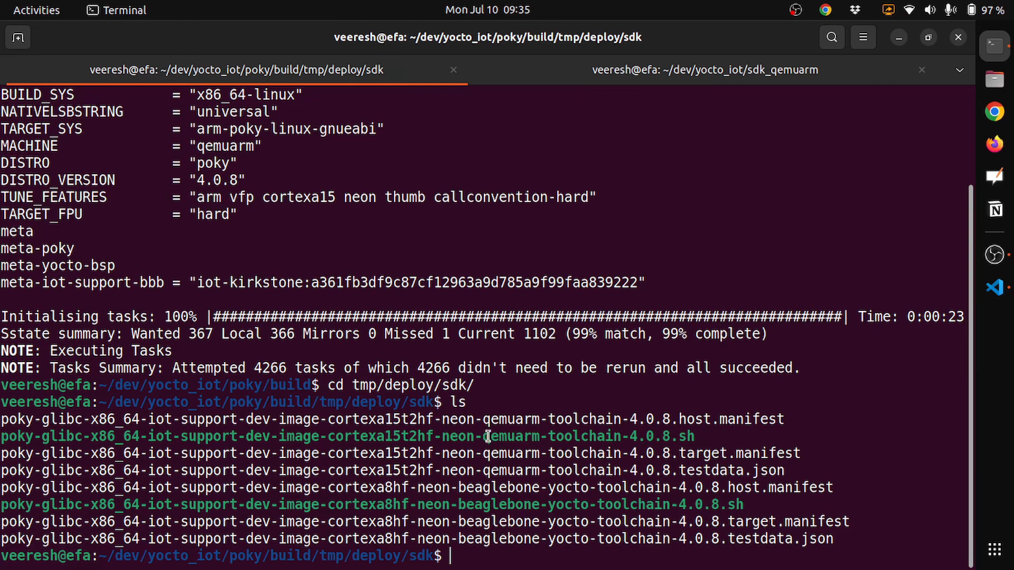
pyautogui.doubleClick(515, 436)
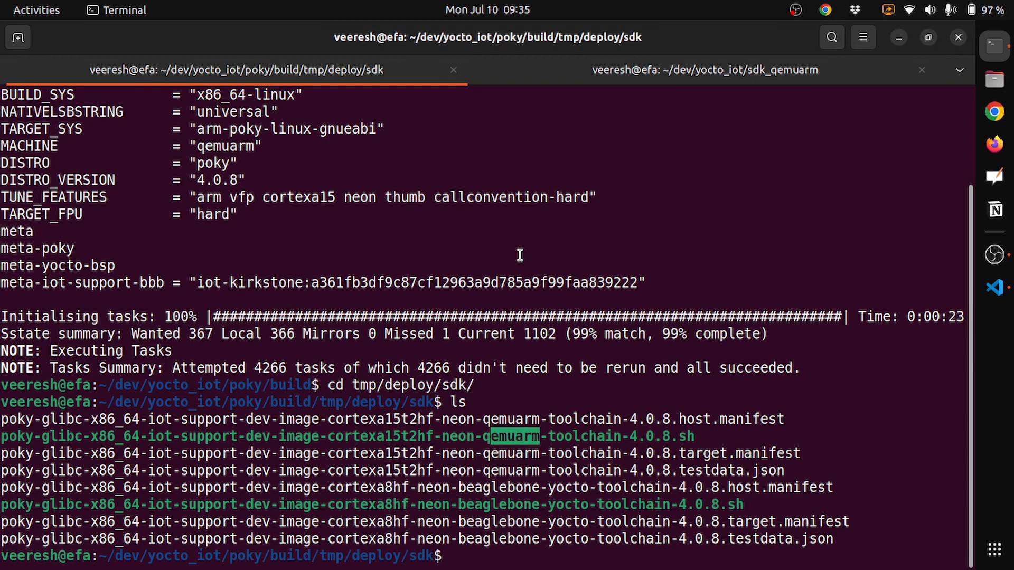
pyautogui.moveTo(614, 313)
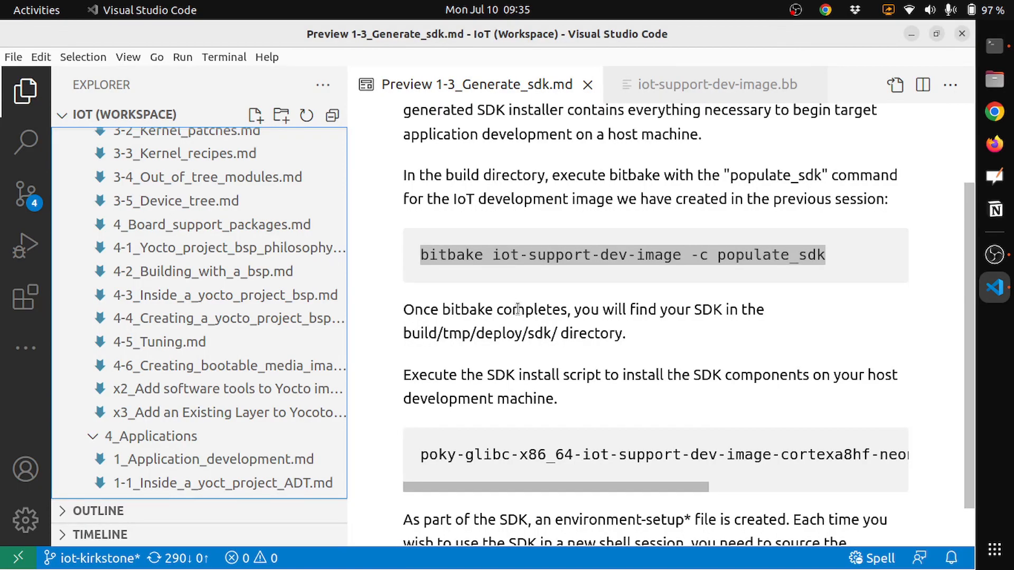
# Scroll the notes to the install script step and select part of that text
pyautogui.scroll(-3)
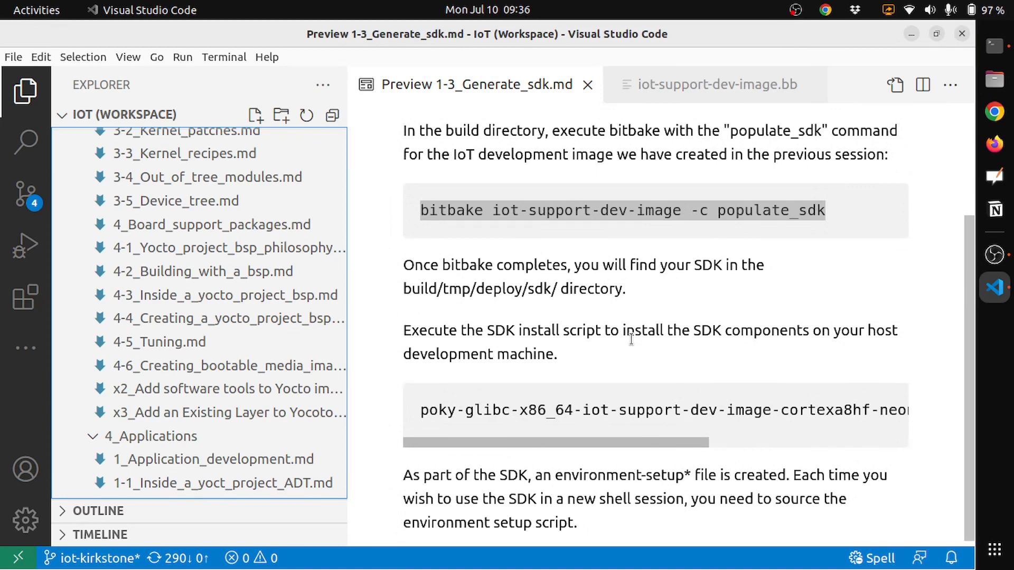
pyautogui.moveTo(521, 395)
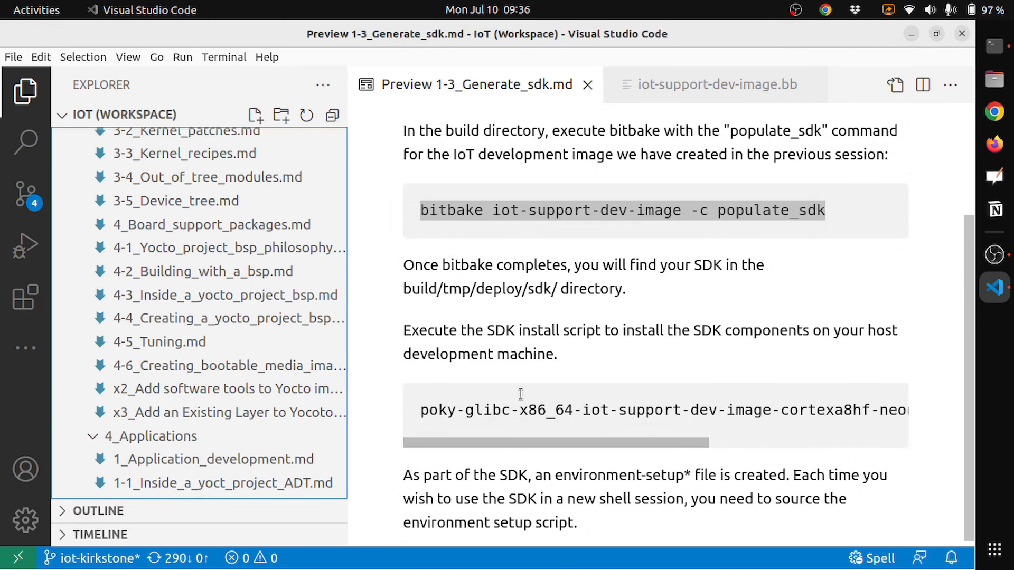
pyautogui.moveTo(556, 443); pyautogui.dragTo(598, 443)
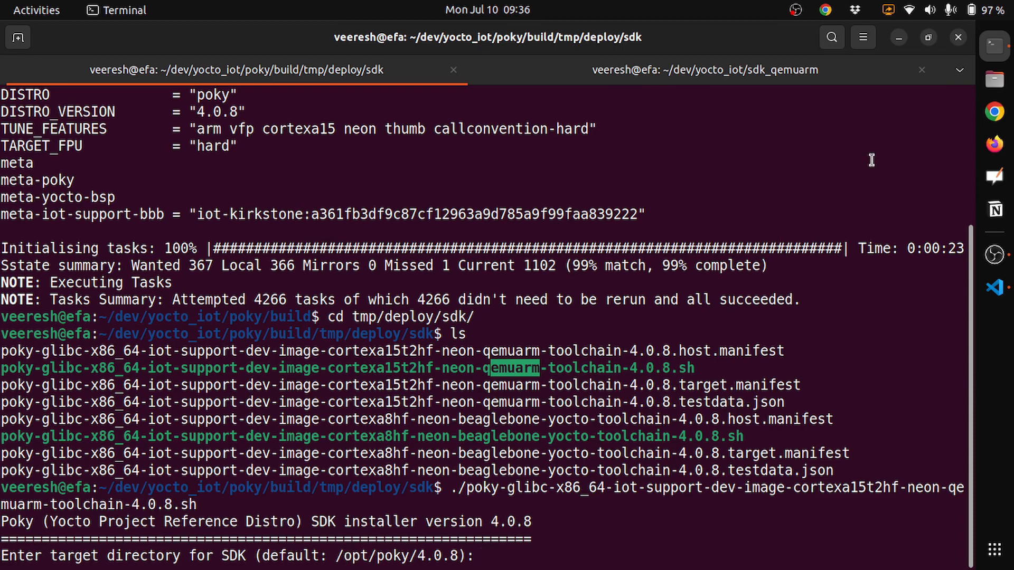
pyautogui.moveTo(469, 470)
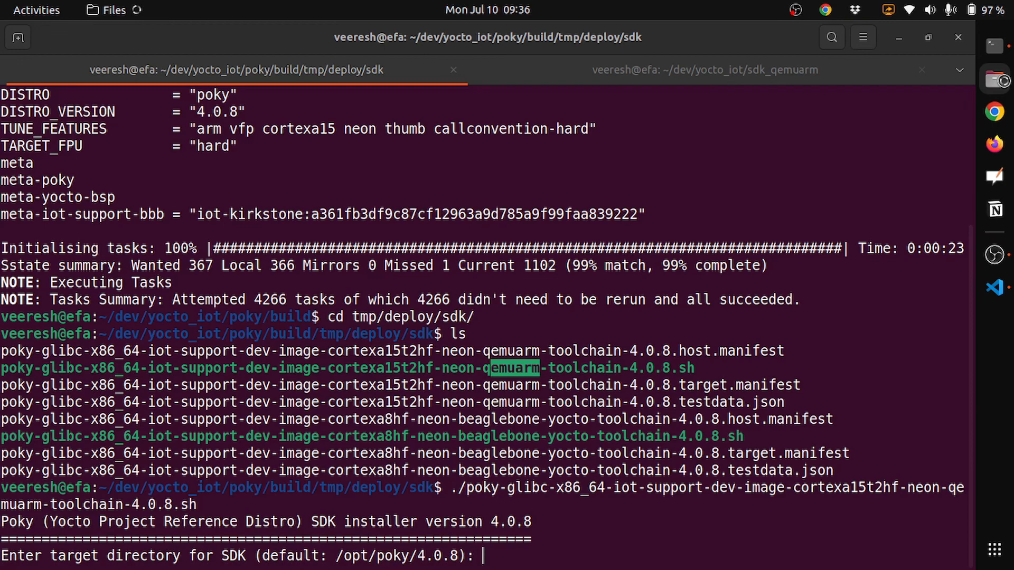
# In Files, browse dev/yocto_iot, pick sdk_qemuarm and open a terminal there
pyautogui.click(993, 79)
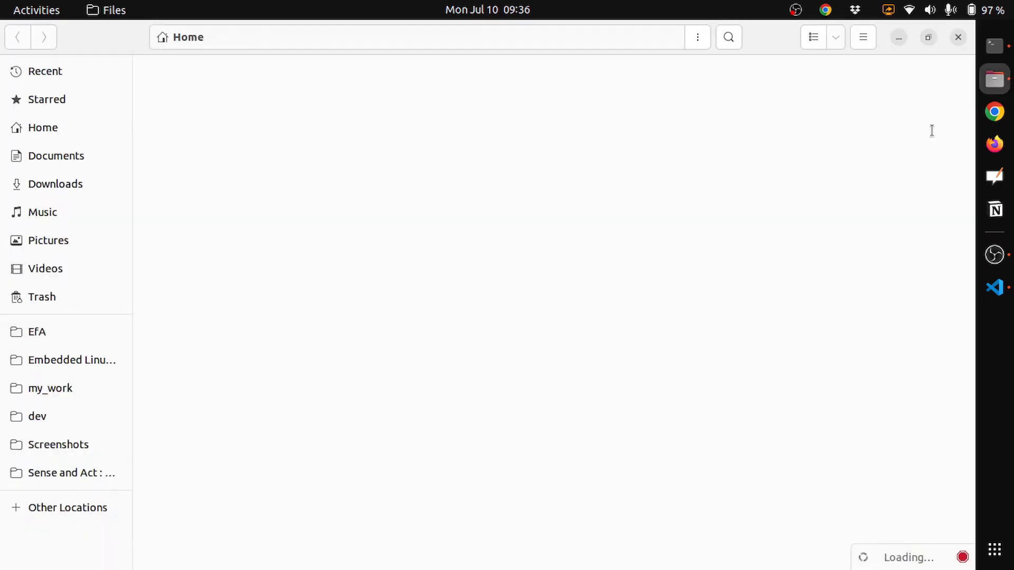
pyautogui.click(37, 416)
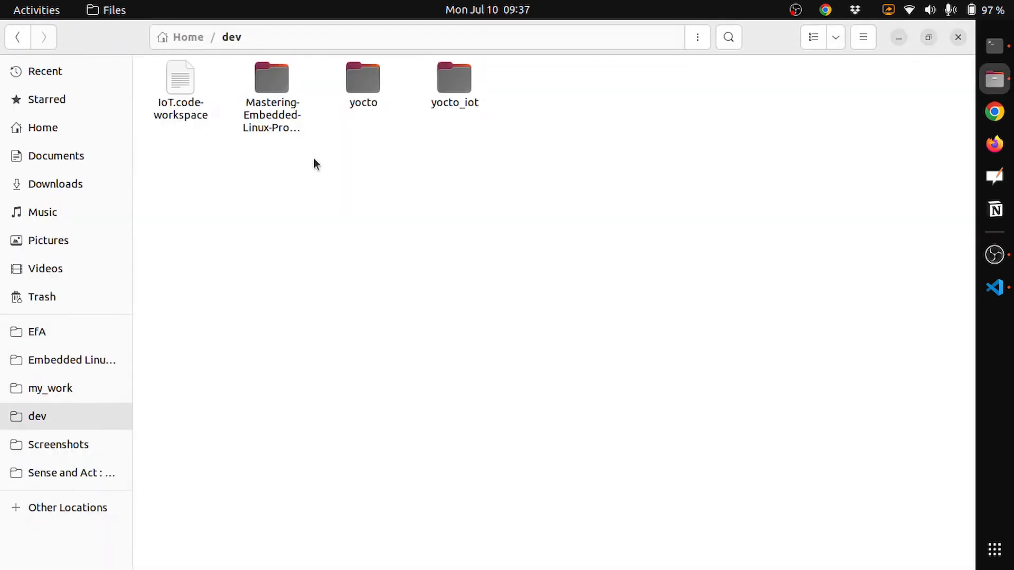
pyautogui.moveTo(455, 78)
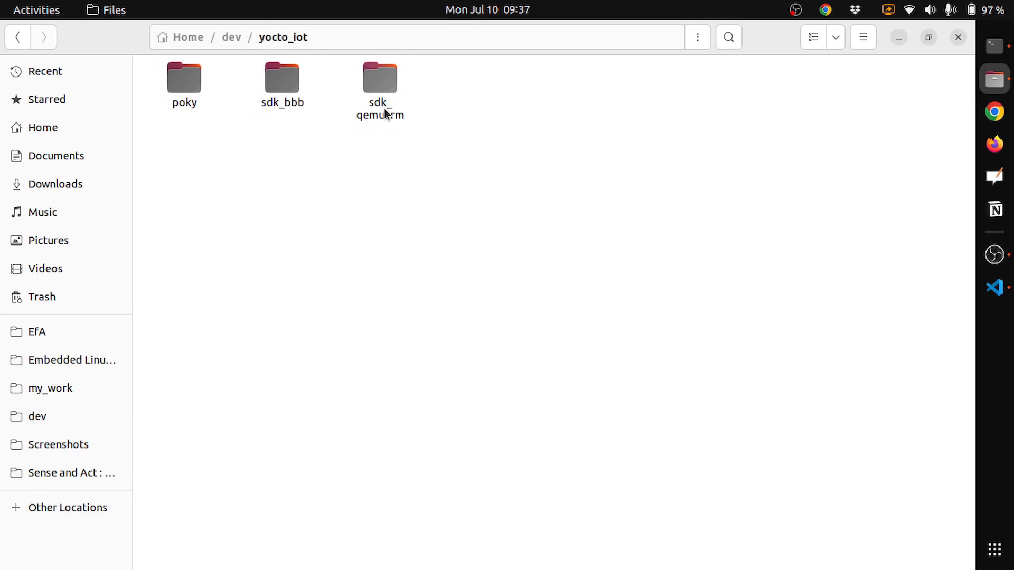
pyautogui.click(381, 78)
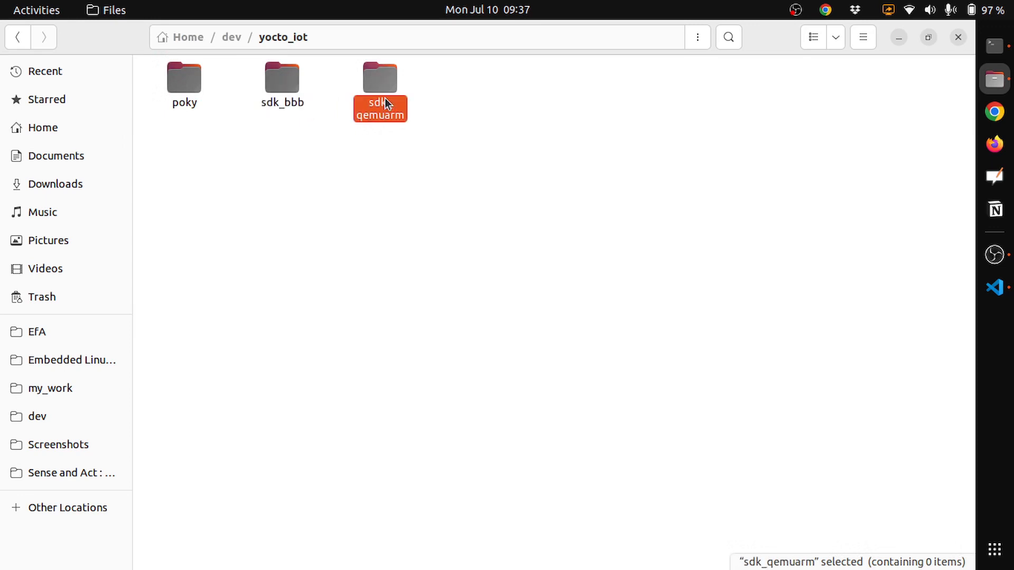
pyautogui.rightClick(380, 104)
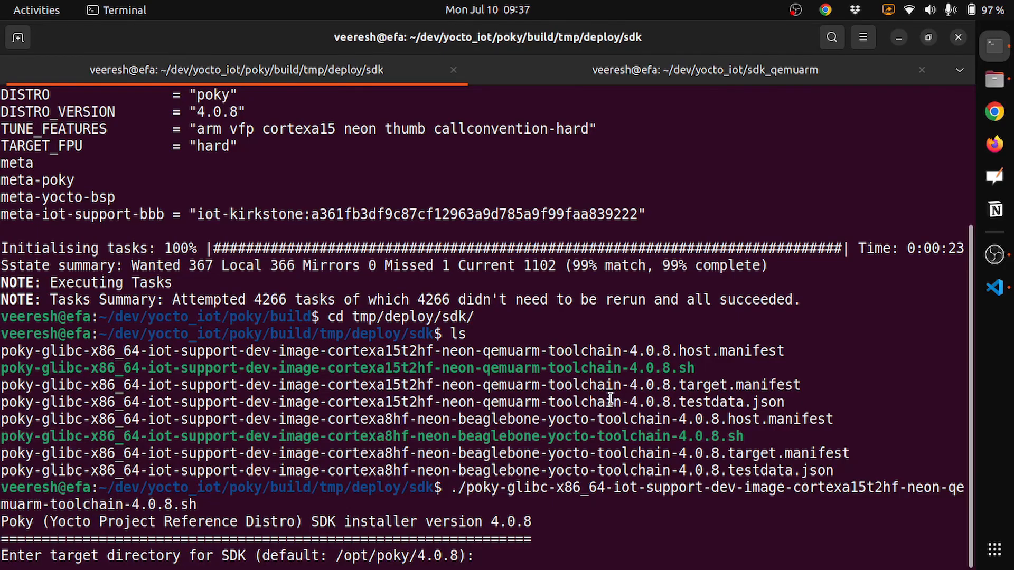
# Give the installer /home/veeresh/dev/yocto_iot/sdk_qemuarm as target and confirm with yes
pyautogui.write('/home/veeresh/dev/yocto_iot')
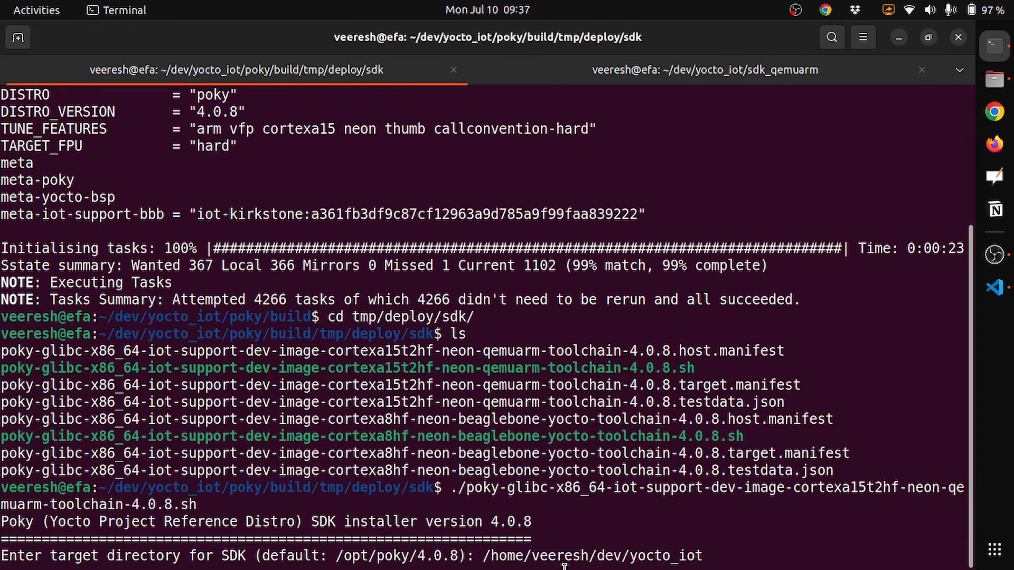
pyautogui.write('/')
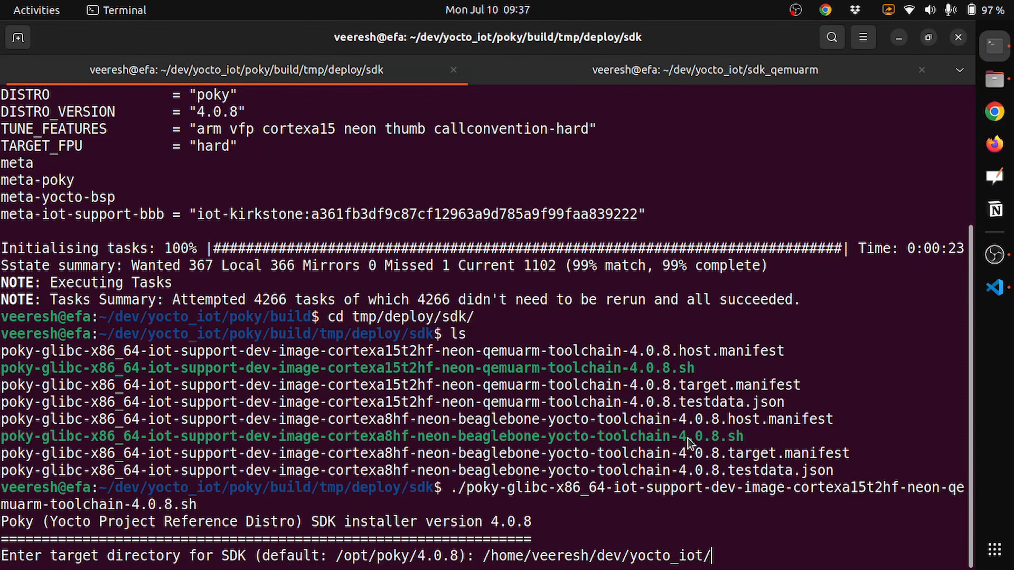
pyautogui.write('sdk_qemuarm')
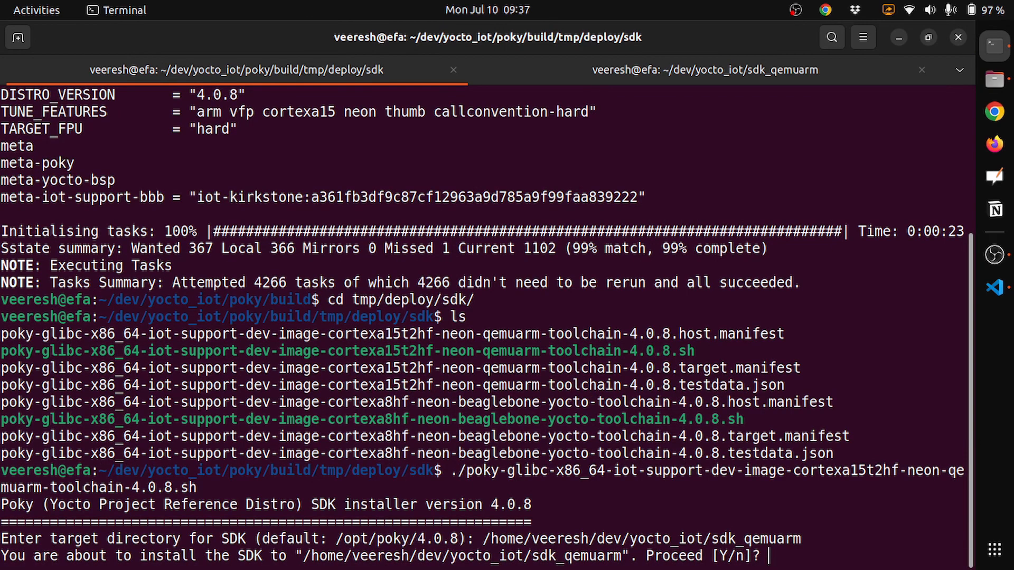
pyautogui.write('yes')
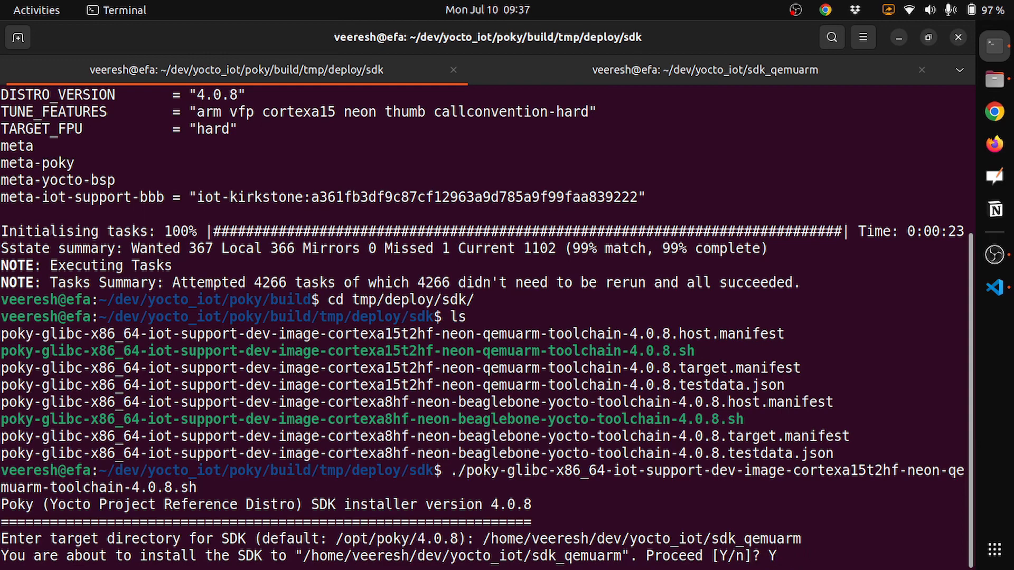
pyautogui.press('Return')
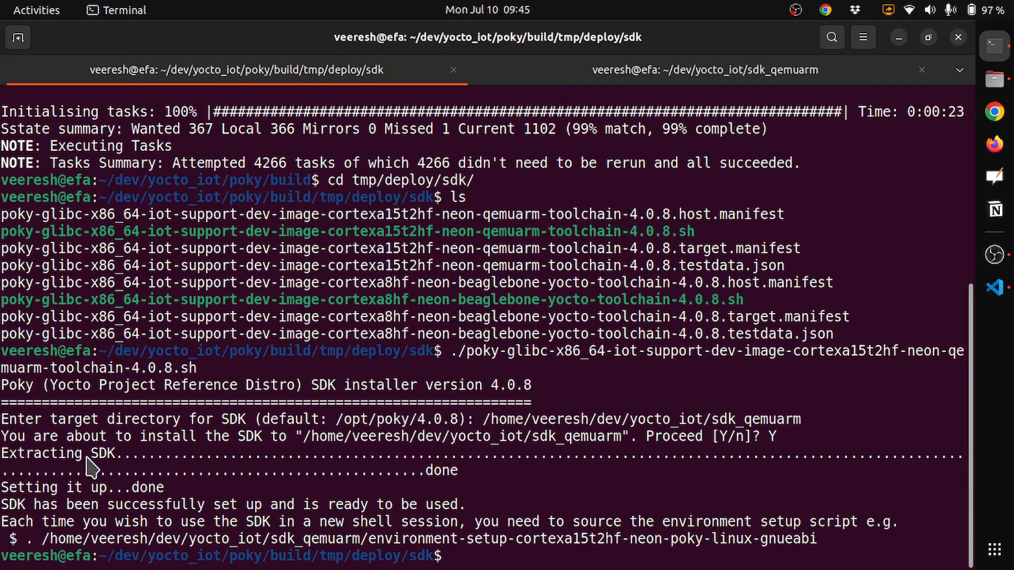
pyautogui.moveTo(89, 489)
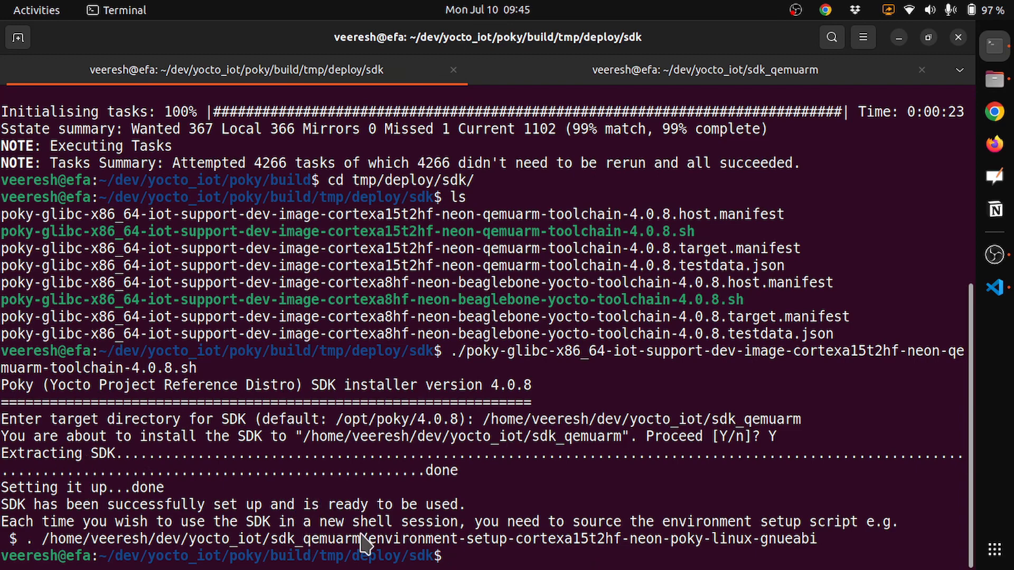
pyautogui.moveTo(394, 546)
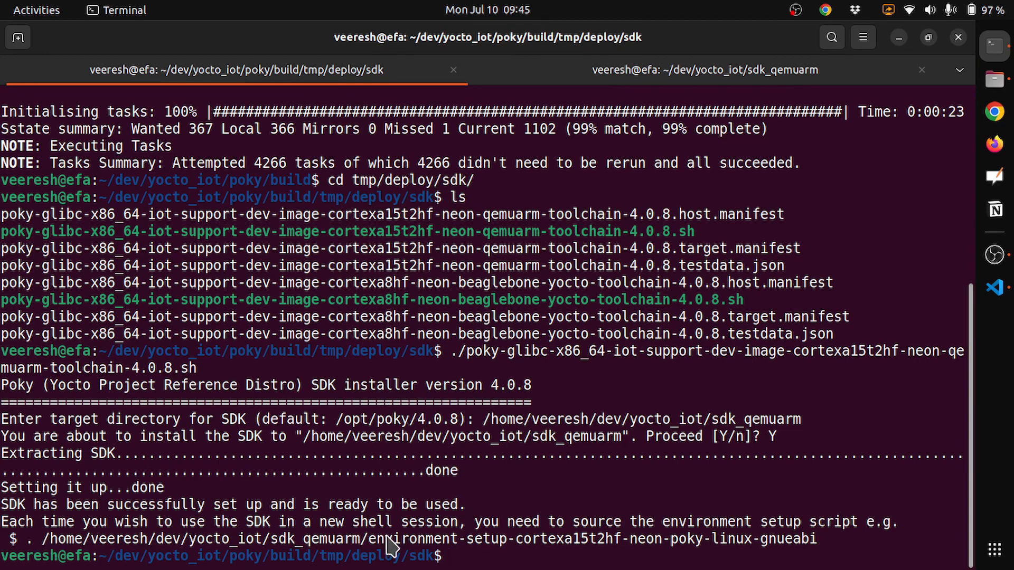
# Select the sdk_qemuarm part of the reported environment-setup script path
pyautogui.doubleClick(315, 539)
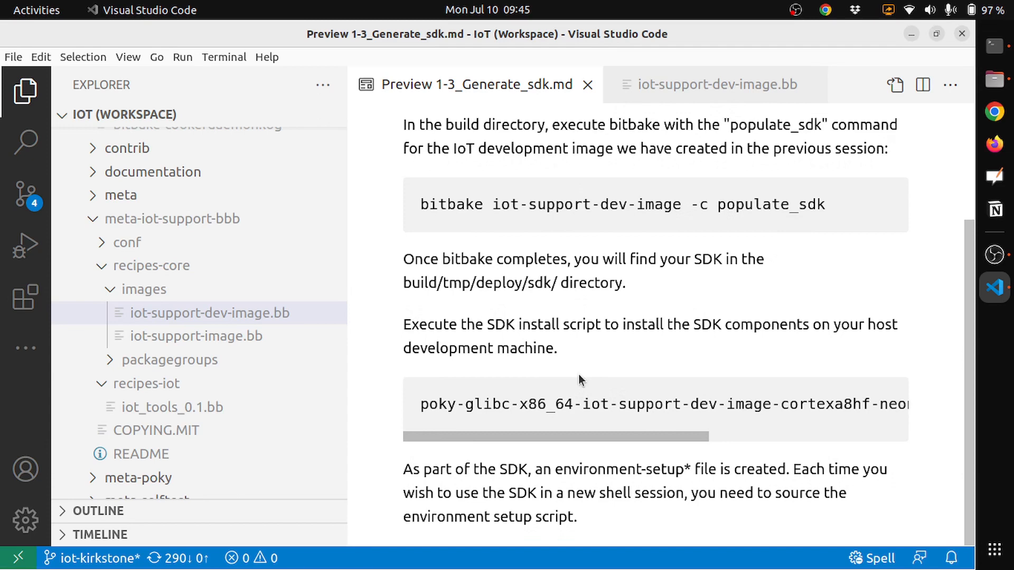
pyautogui.moveTo(561, 369)
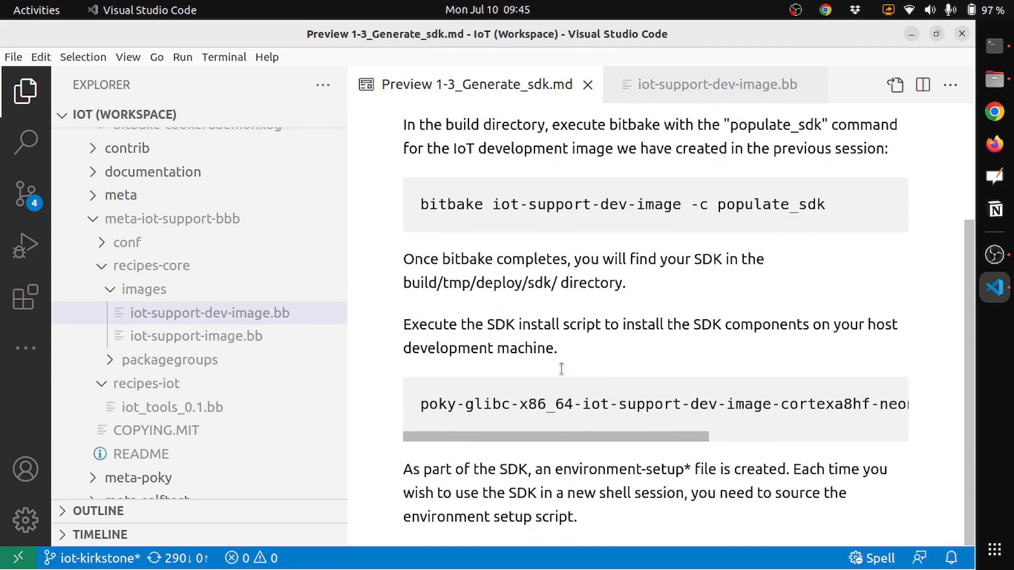
pyautogui.moveTo(471, 488)
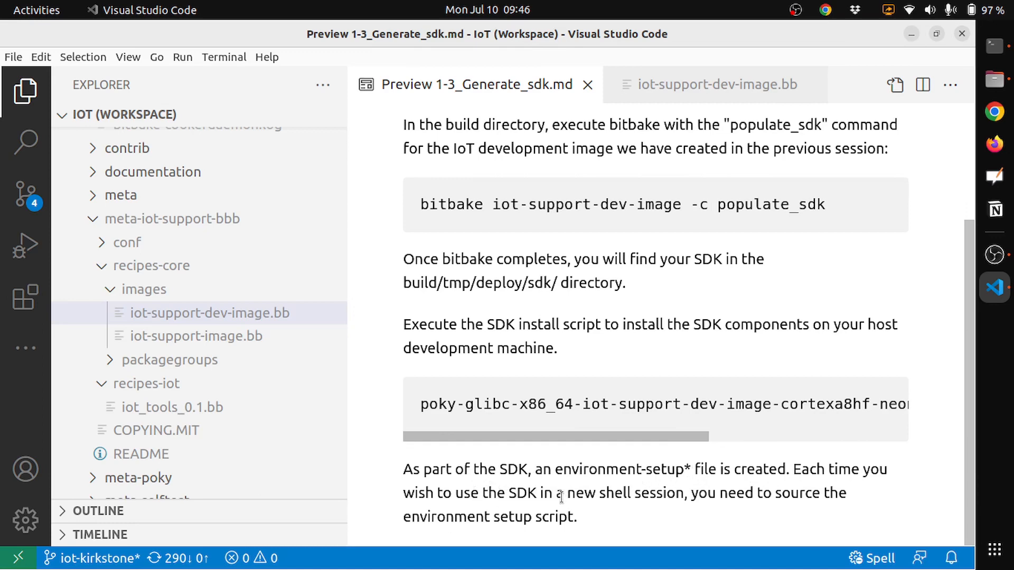
pyautogui.moveTo(726, 503)
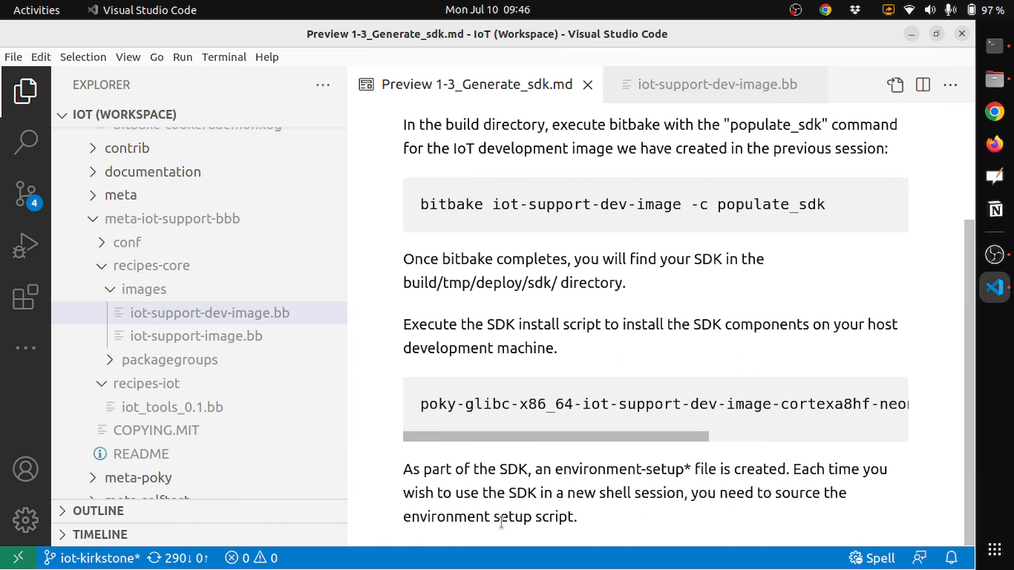
pyautogui.moveTo(625, 525)
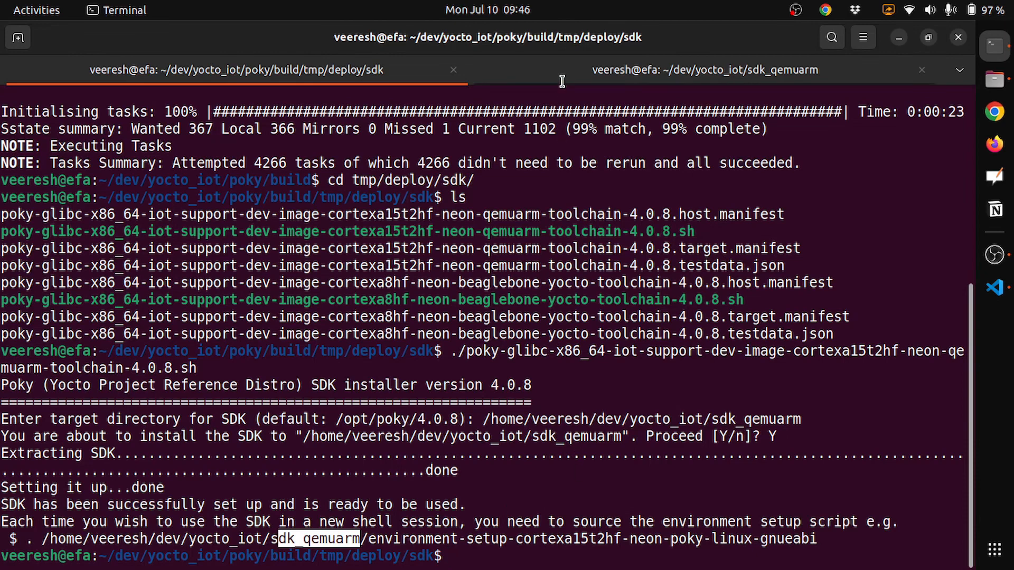
# Switch to the sdk_qemuarm terminal tab and list its contents with ls
pyautogui.click(704, 70)
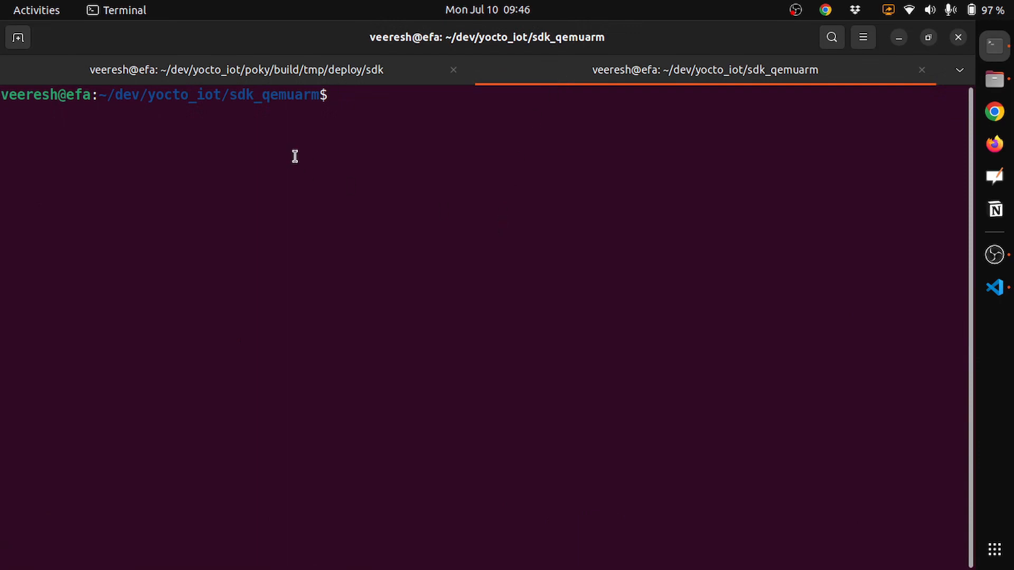
pyautogui.moveTo(120, 95)
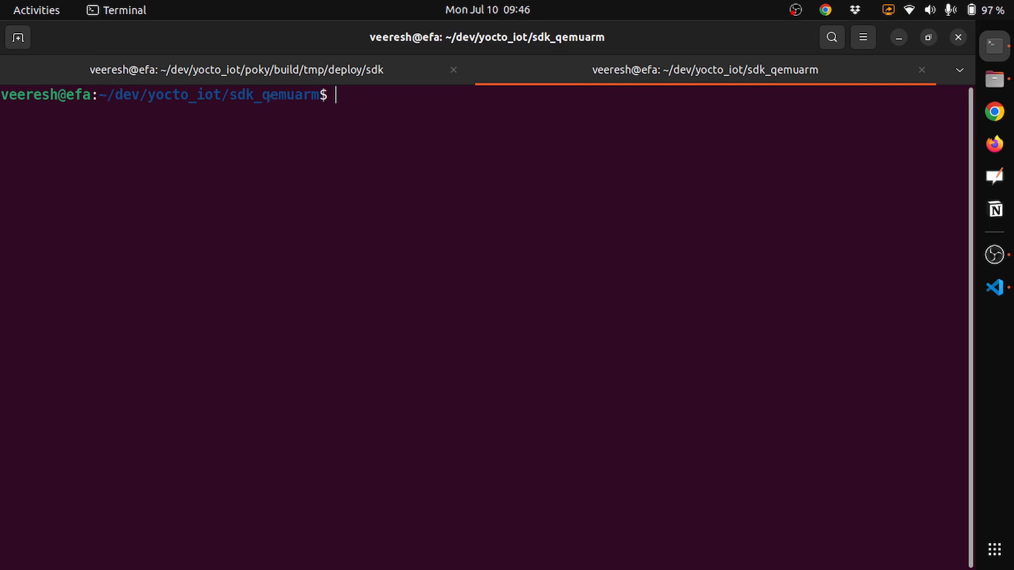
pyautogui.write('ls')
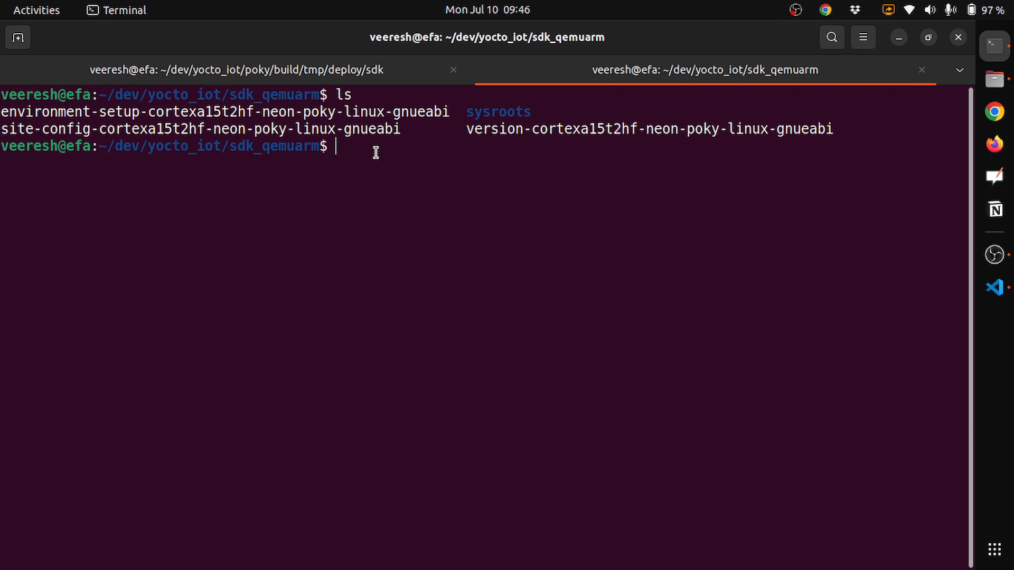
# Print the current PATH with echo $PATH, then begin typing a source command
pyautogui.write('ech')
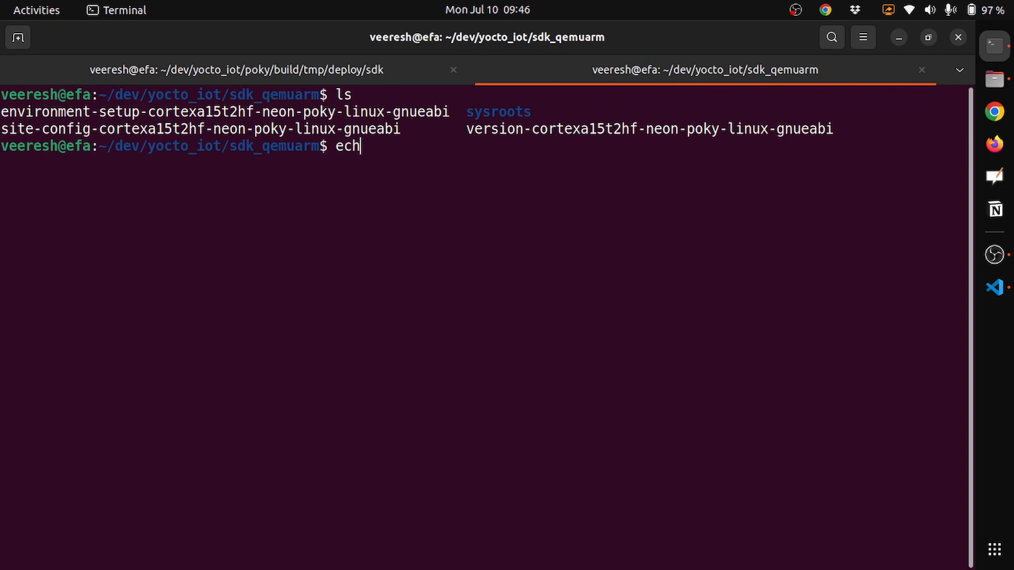
pyautogui.write('o $')
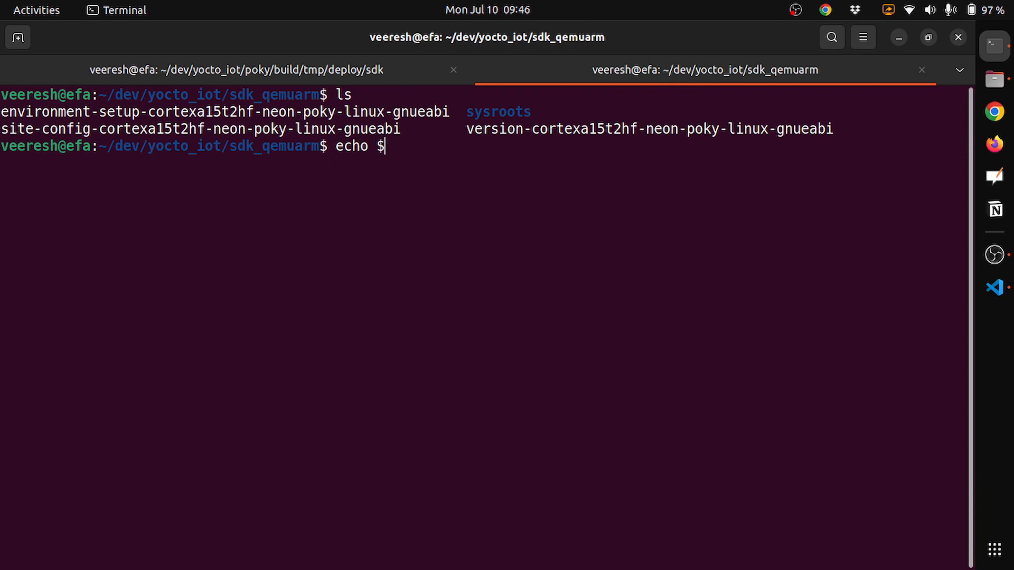
pyautogui.write('PATH')
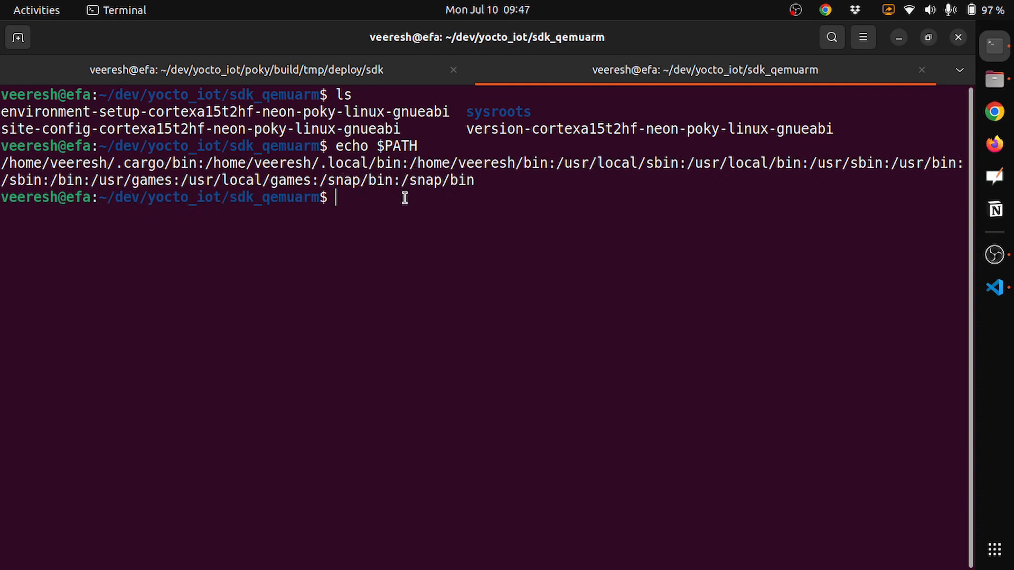
pyautogui.moveTo(355, 228)
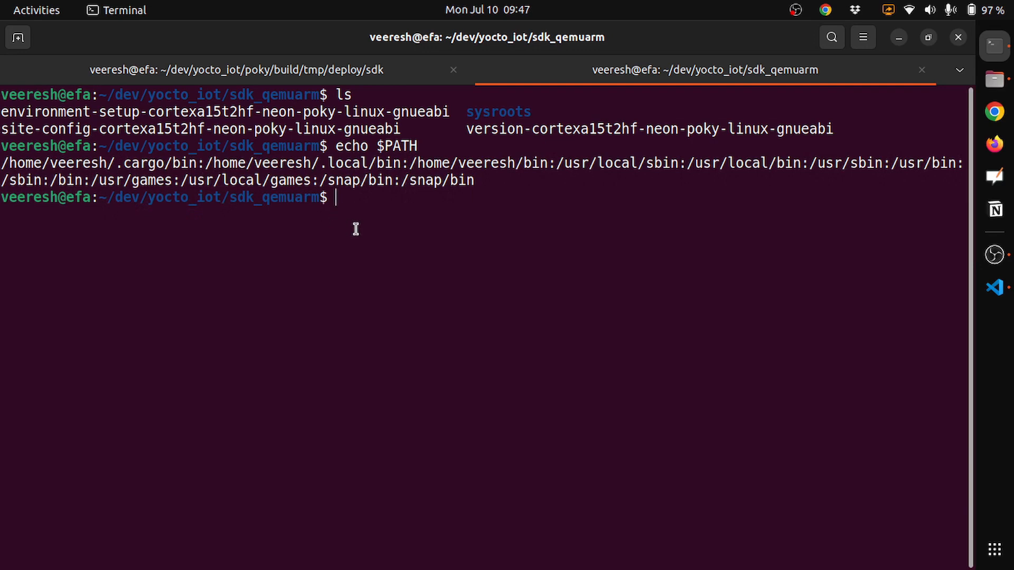
pyautogui.write('source')
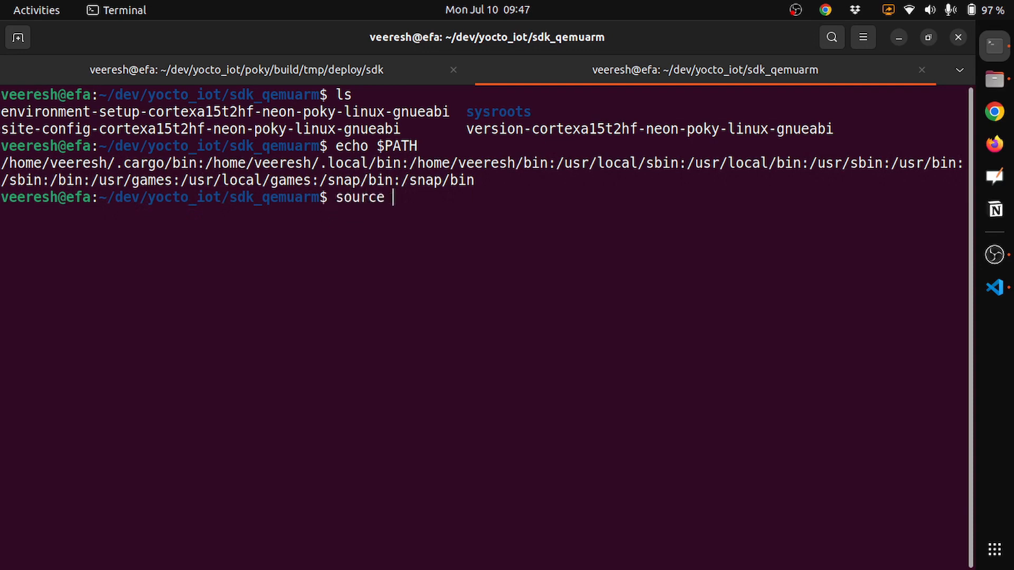
# Source environment-setup-cortexa15t2hf-neon-poky-linux-gnueabi, re-print PATH, and mark the SDK usr/bin and sbin entries
pyautogui.write('environment-setup-cortexa15t2hf-neon-poky-linux-gnueabi')
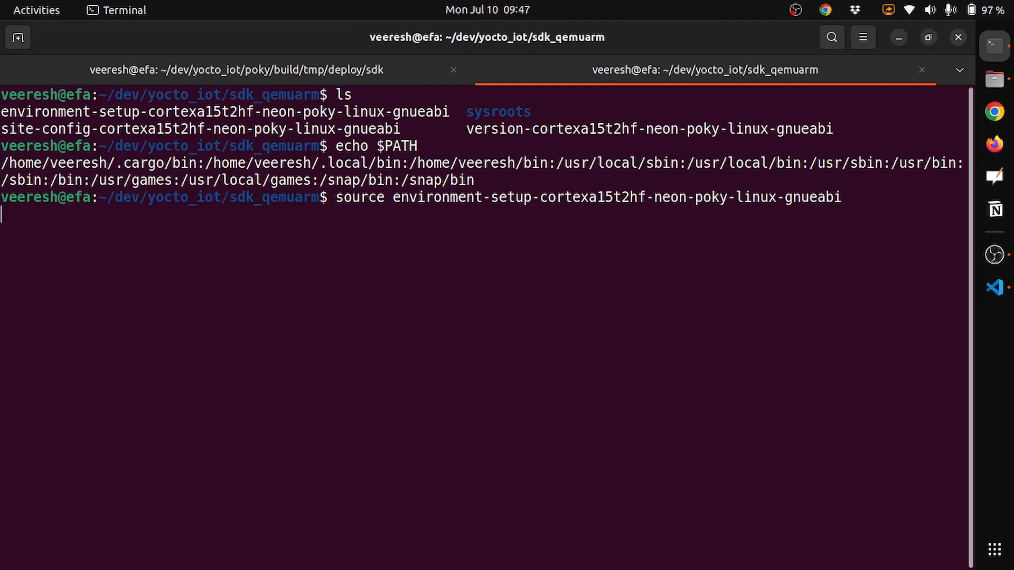
pyautogui.write('echo $PATH')
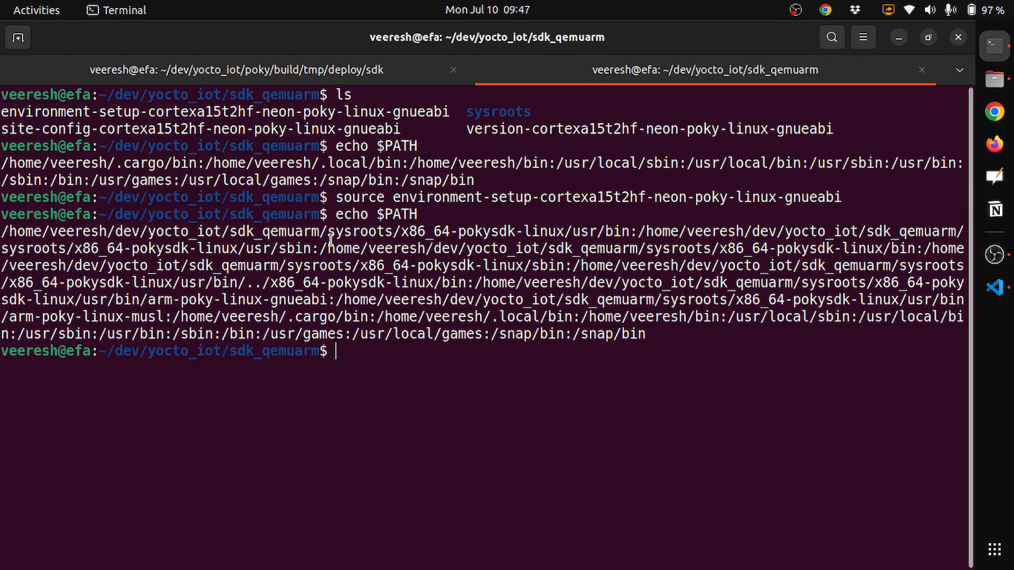
pyautogui.doubleClick(412, 231)
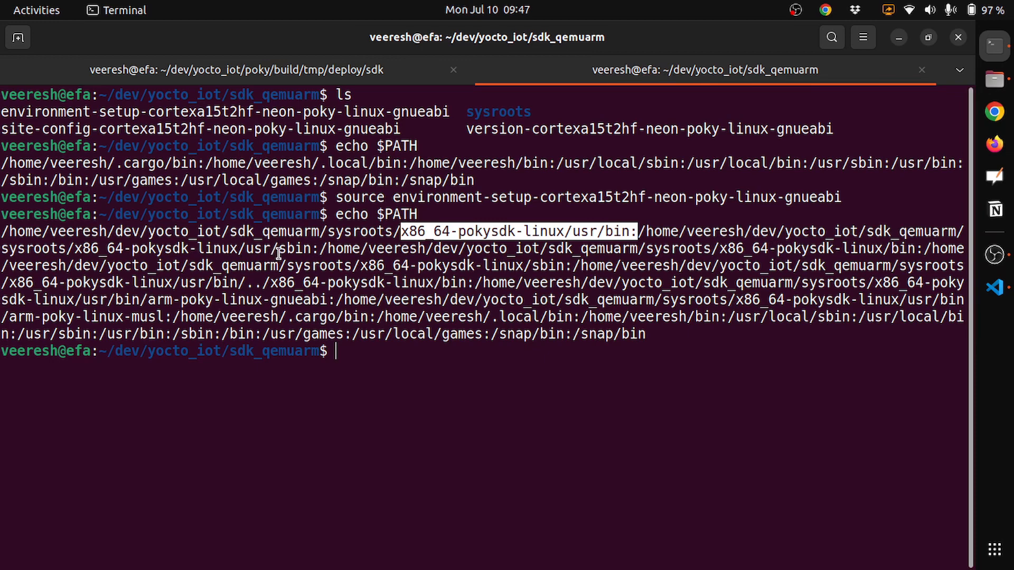
pyautogui.doubleClick(295, 248)
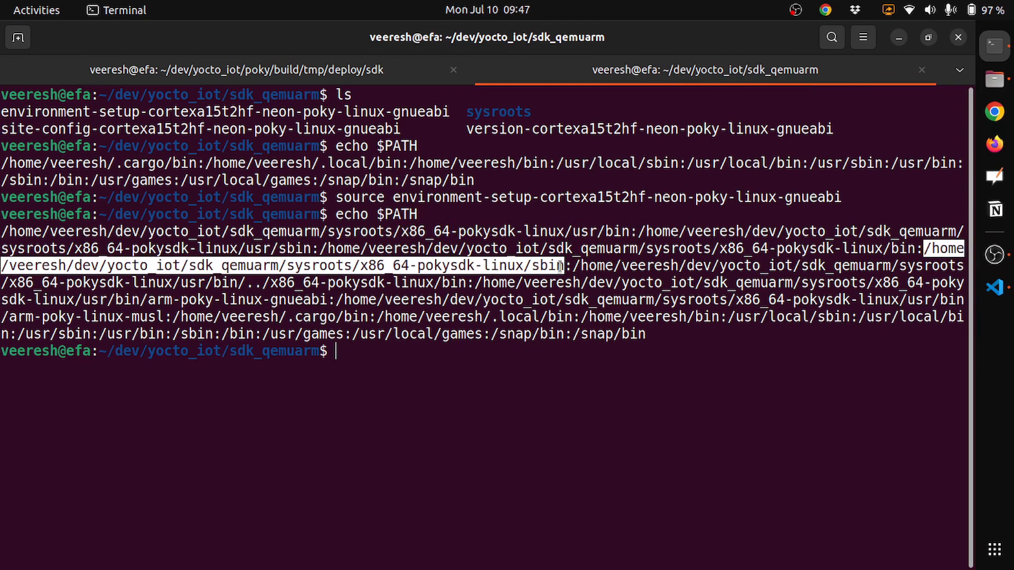
pyautogui.moveTo(450, 305)
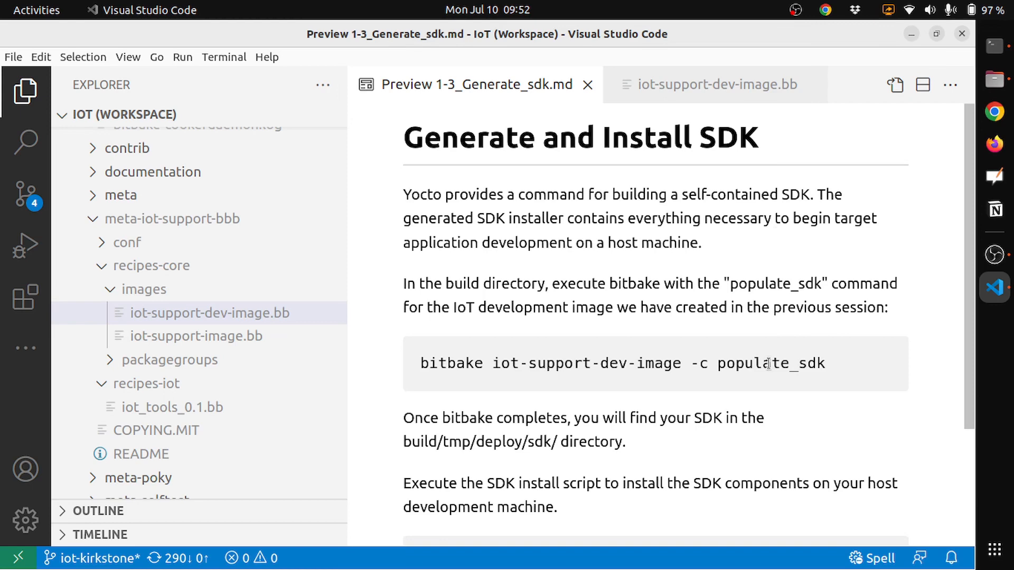
pyautogui.moveTo(865, 360)
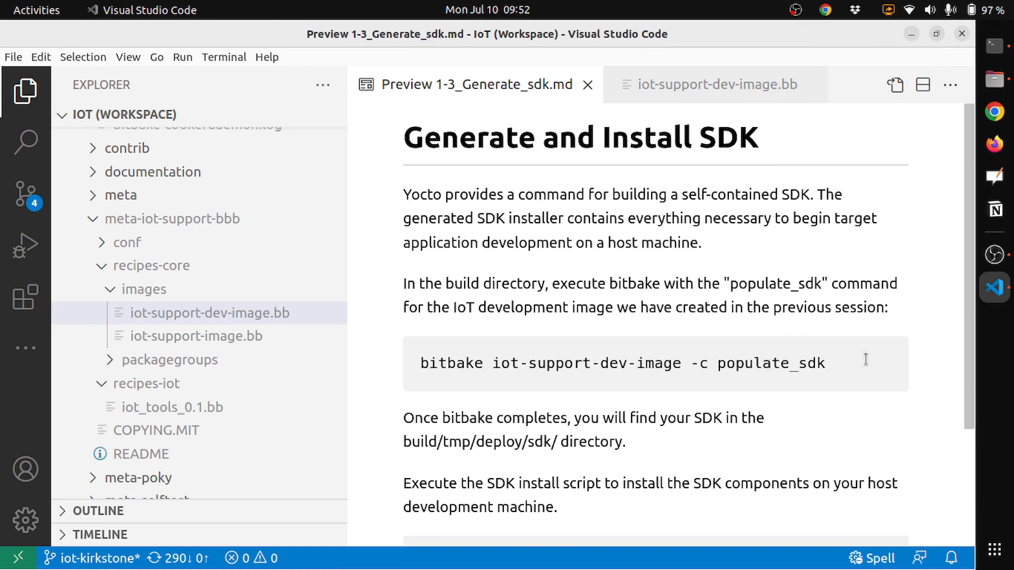
pyautogui.moveTo(734, 257)
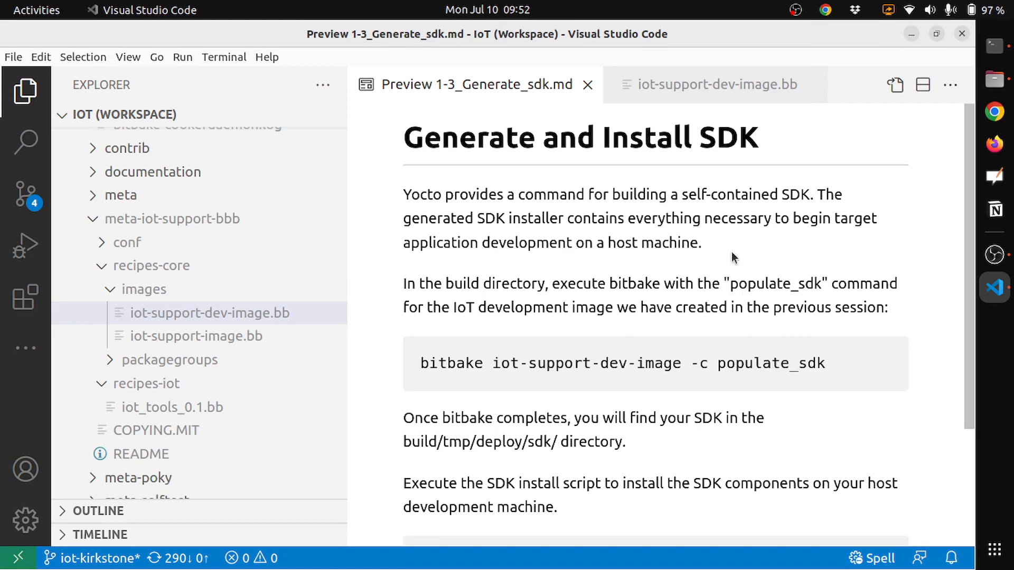